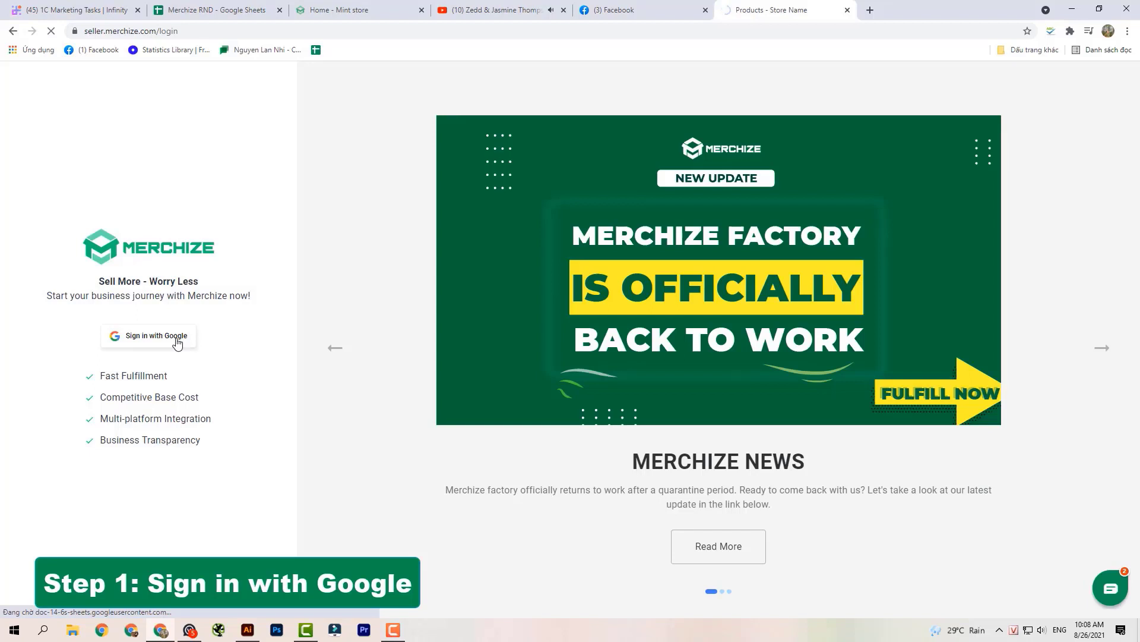
- Sign in with the first Google account, then start Create Campaign from Products
click(148, 335)
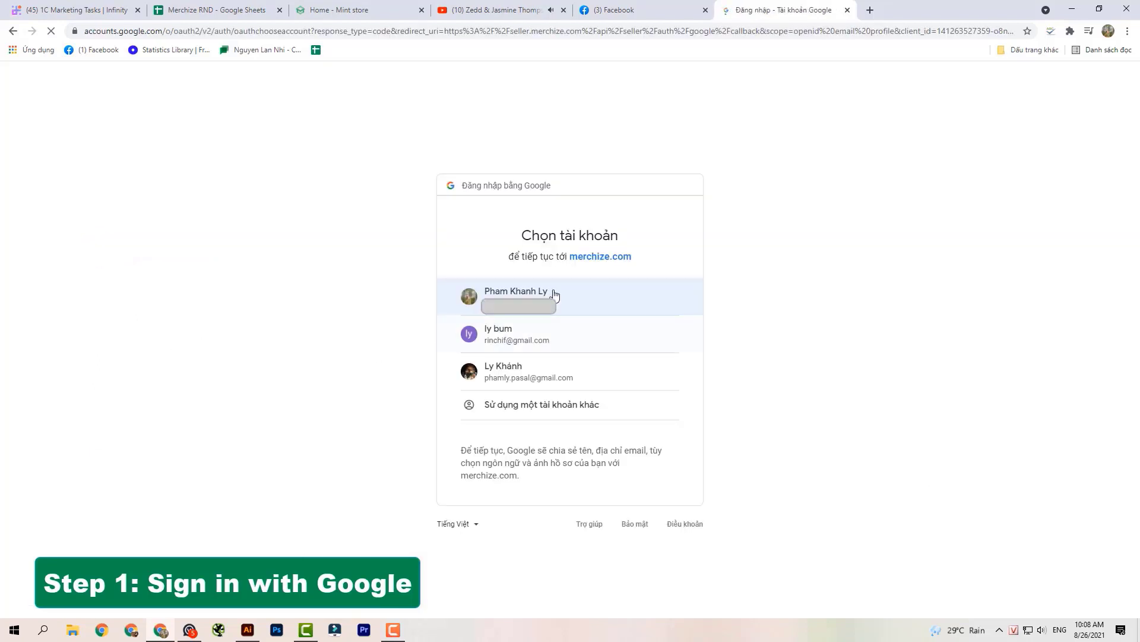
click(516, 296)
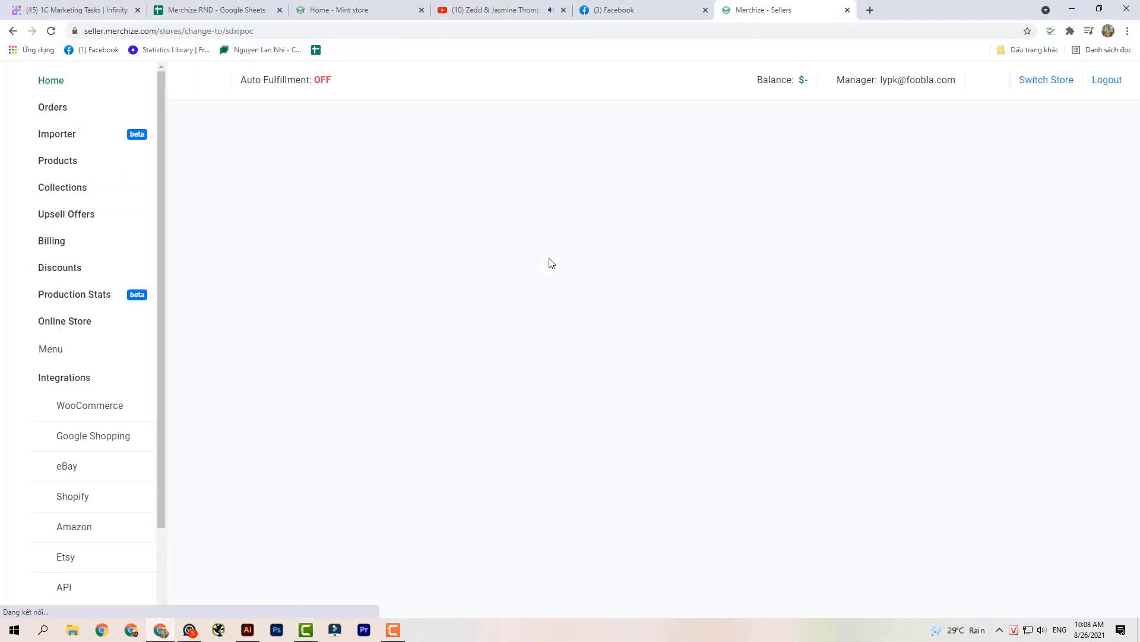
click(58, 161)
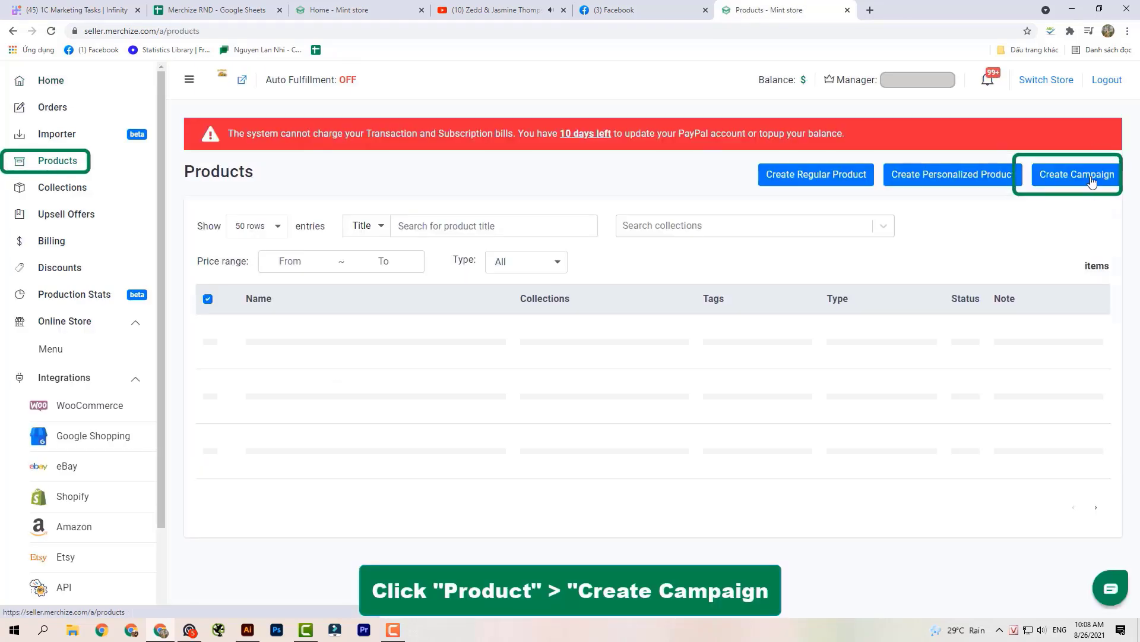
click(1077, 174)
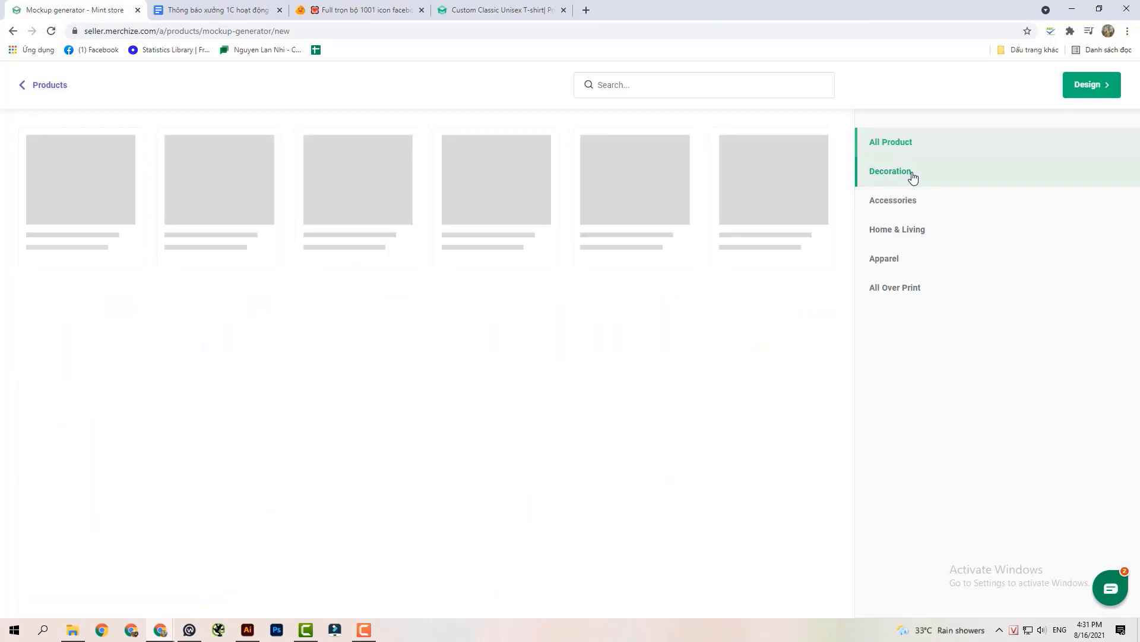
- Browse Accessories, return to all products and scroll the grid to pick five apparel items
click(894, 201)
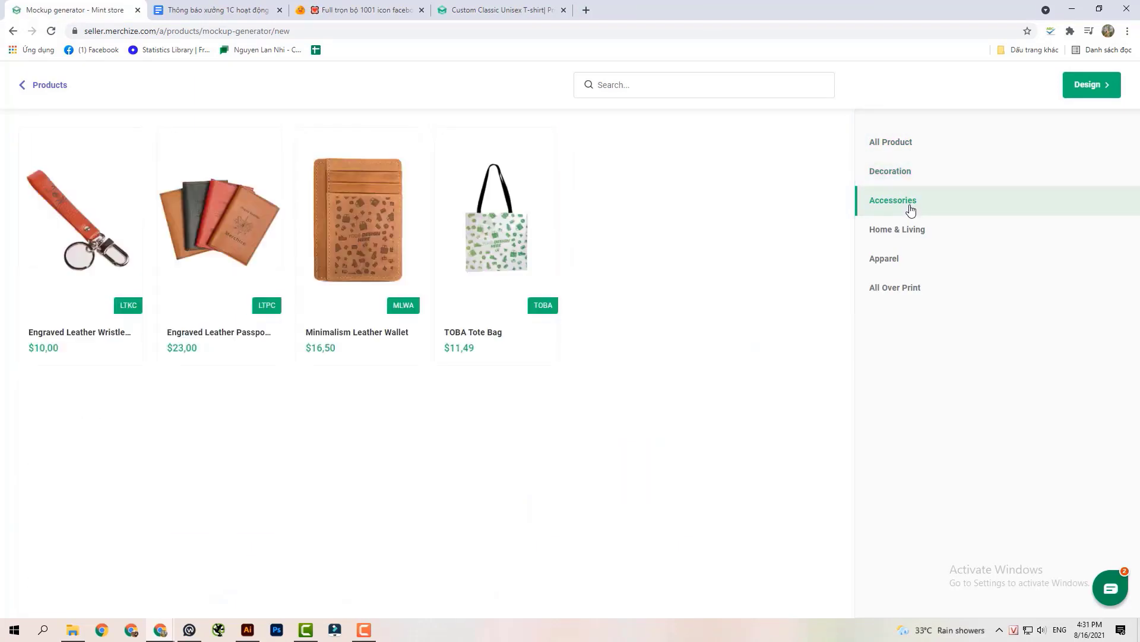
click(891, 142)
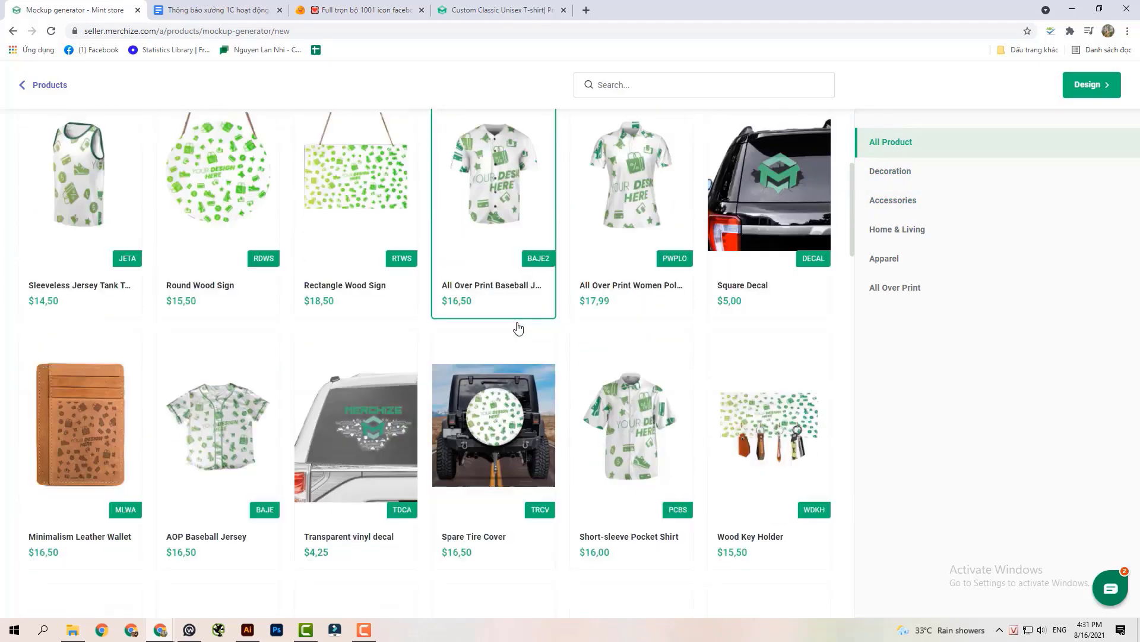
scroll(down, 3)
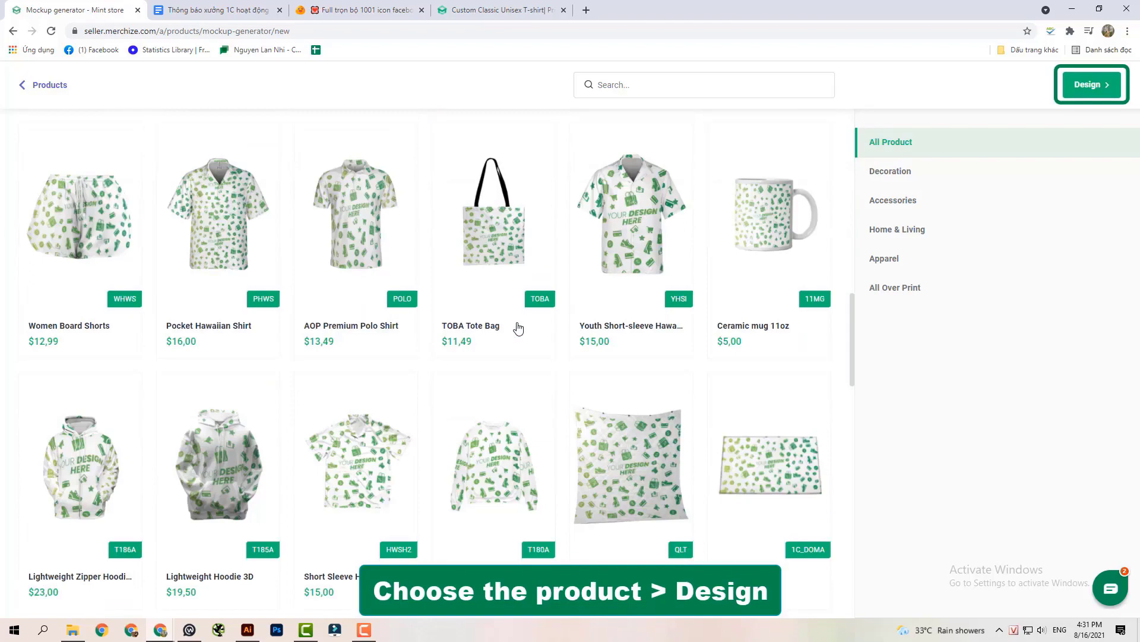
scroll(down, 3)
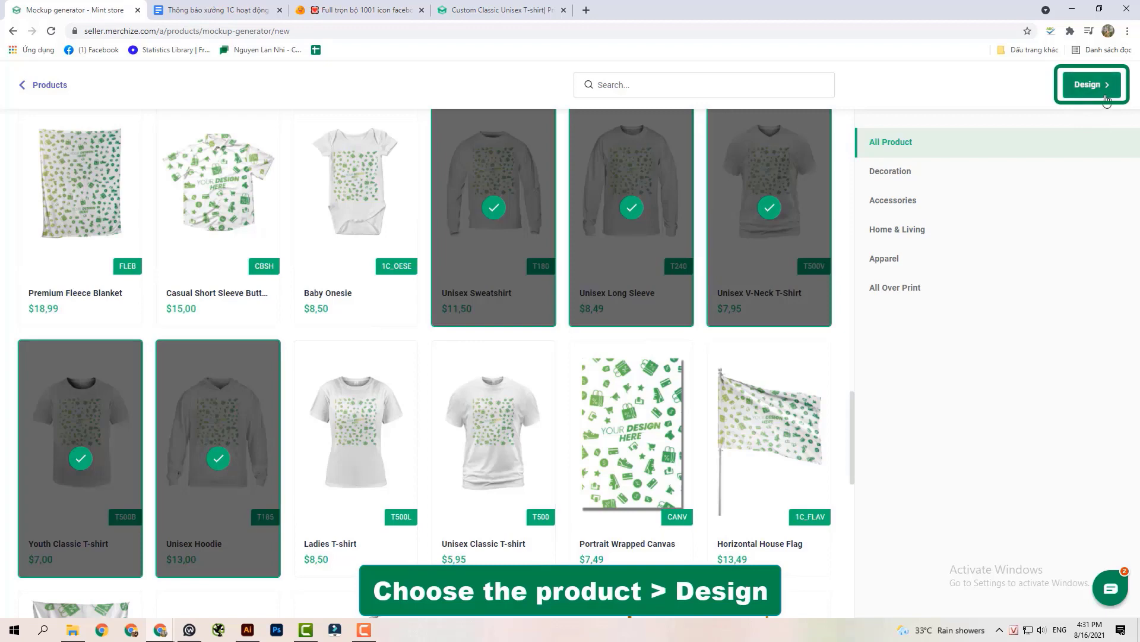
- Open the Design & Pricing step for the selected apparel products
click(1090, 84)
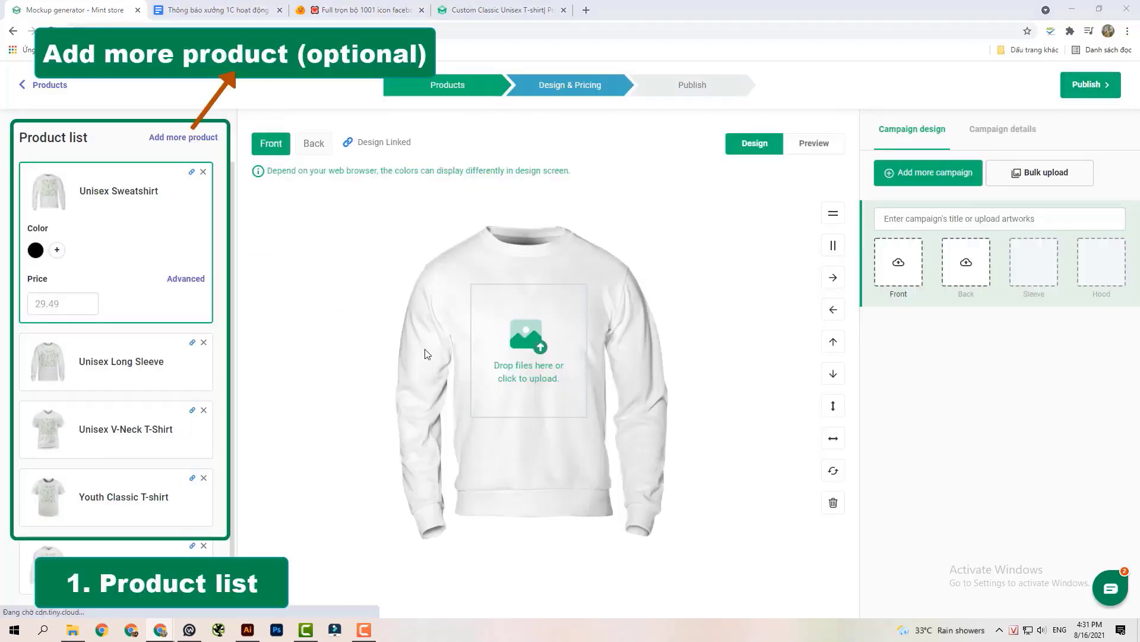
mouse_move(158, 347)
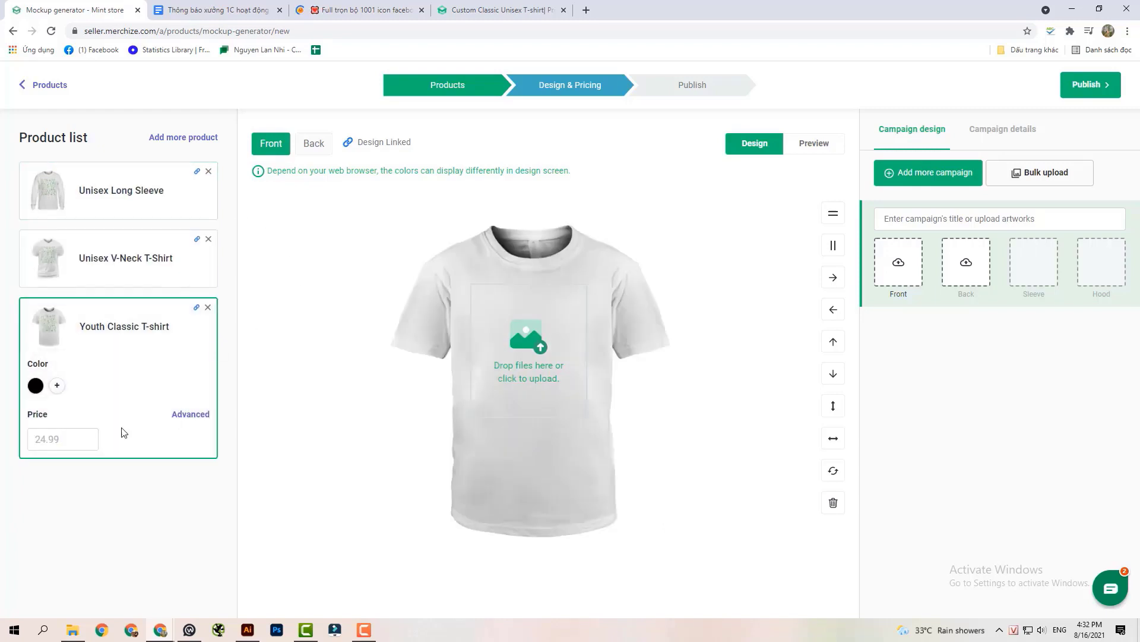
- Give the Youth Classic T-shirt six colours and a 50.00 price
click(57, 386)
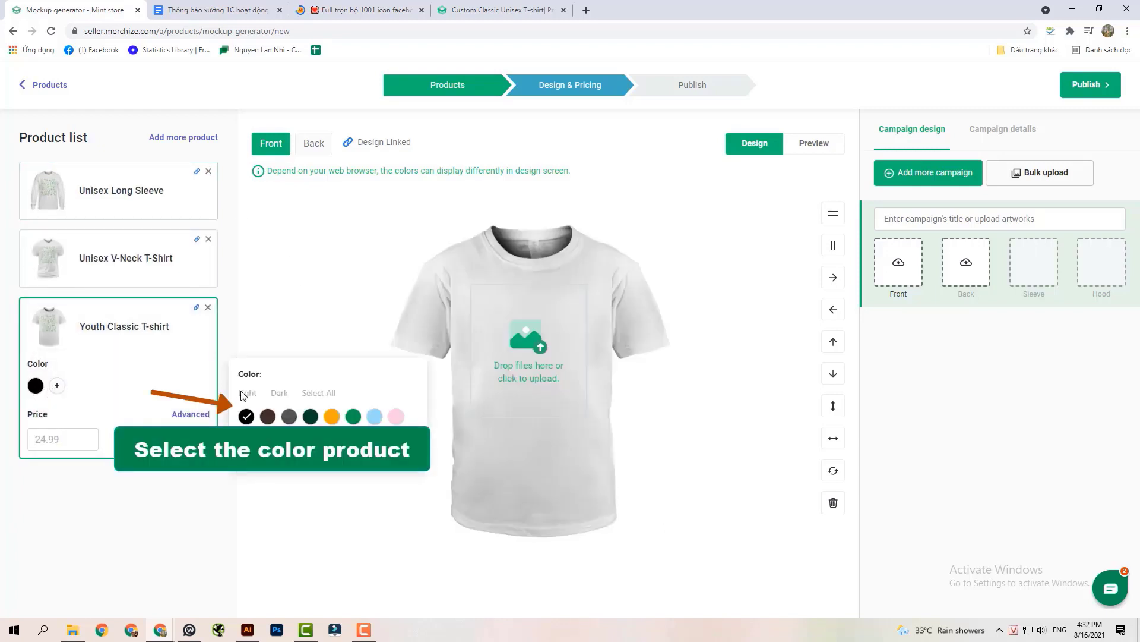
click(353, 416)
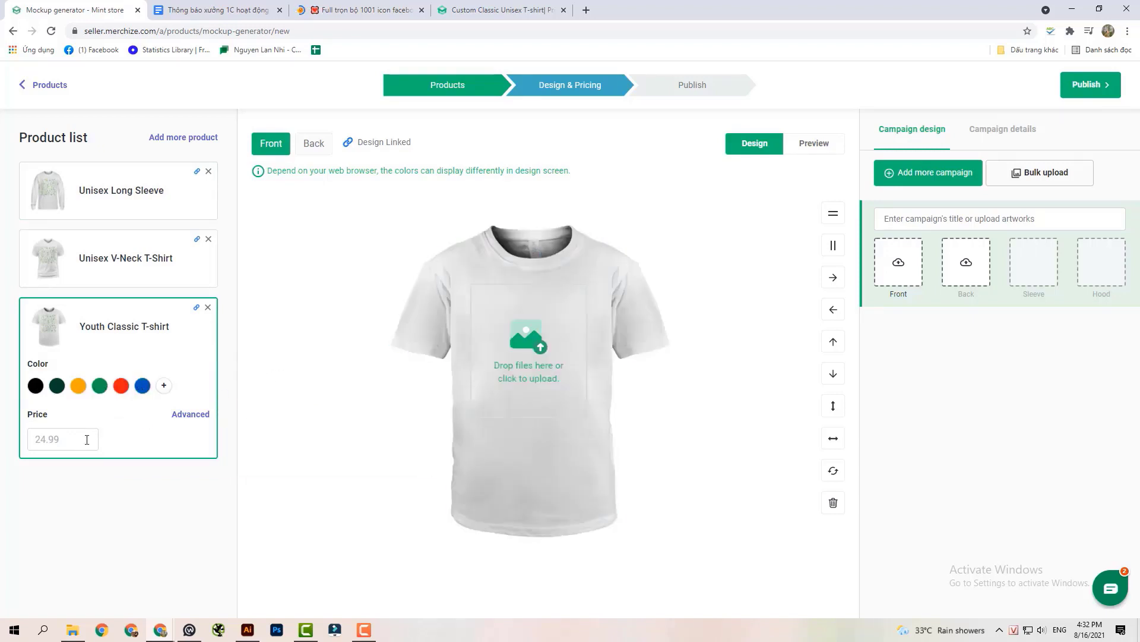
text(50)
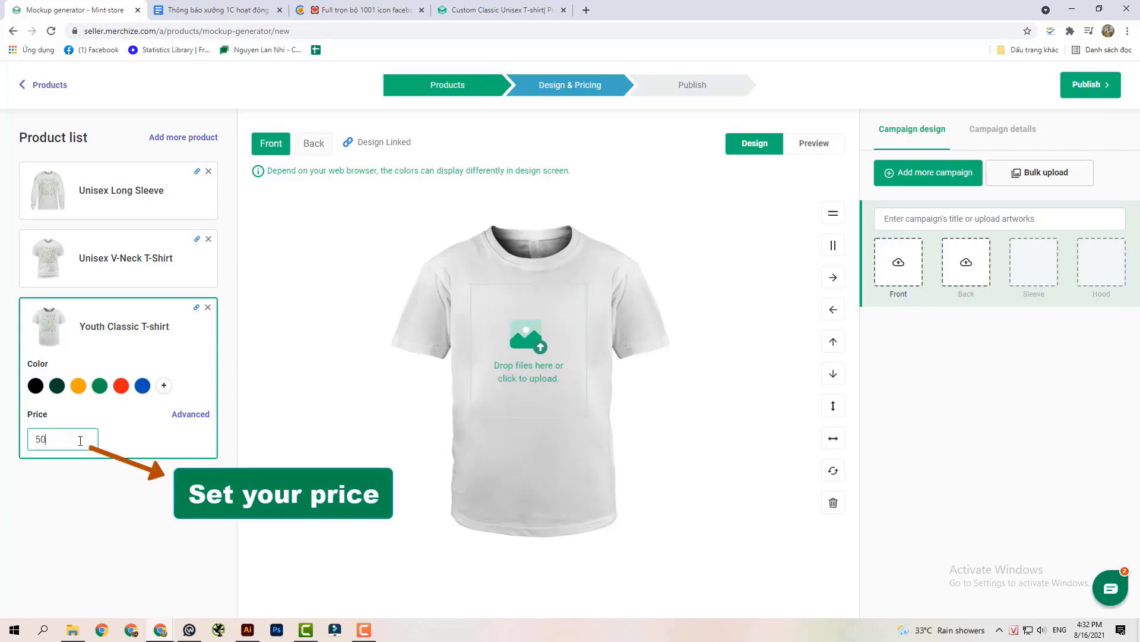
click(191, 414)
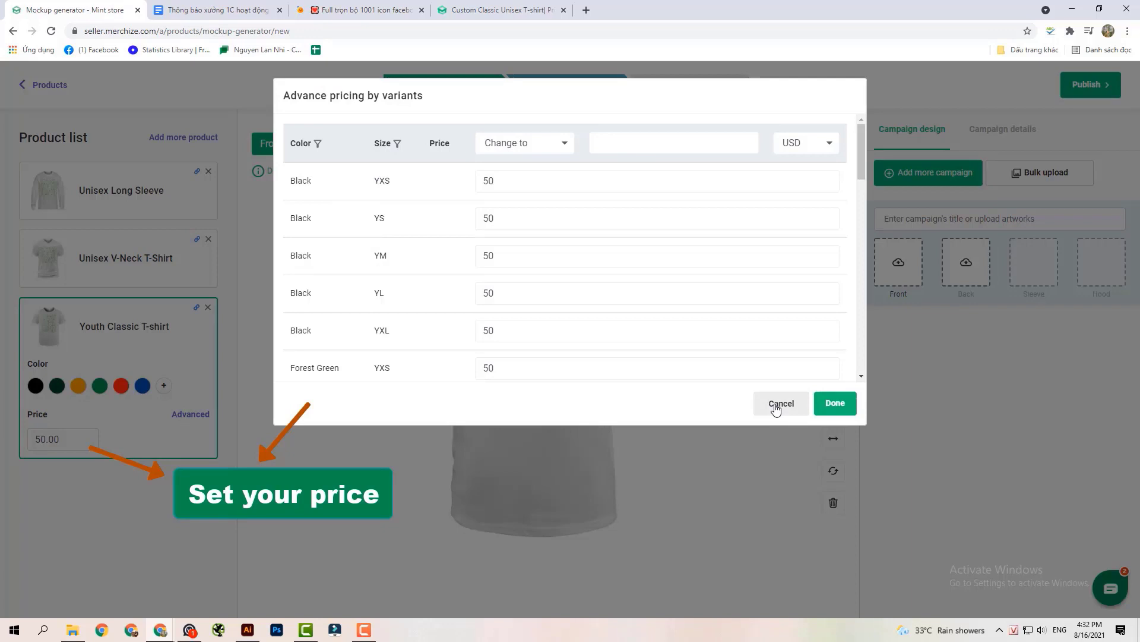
click(780, 403)
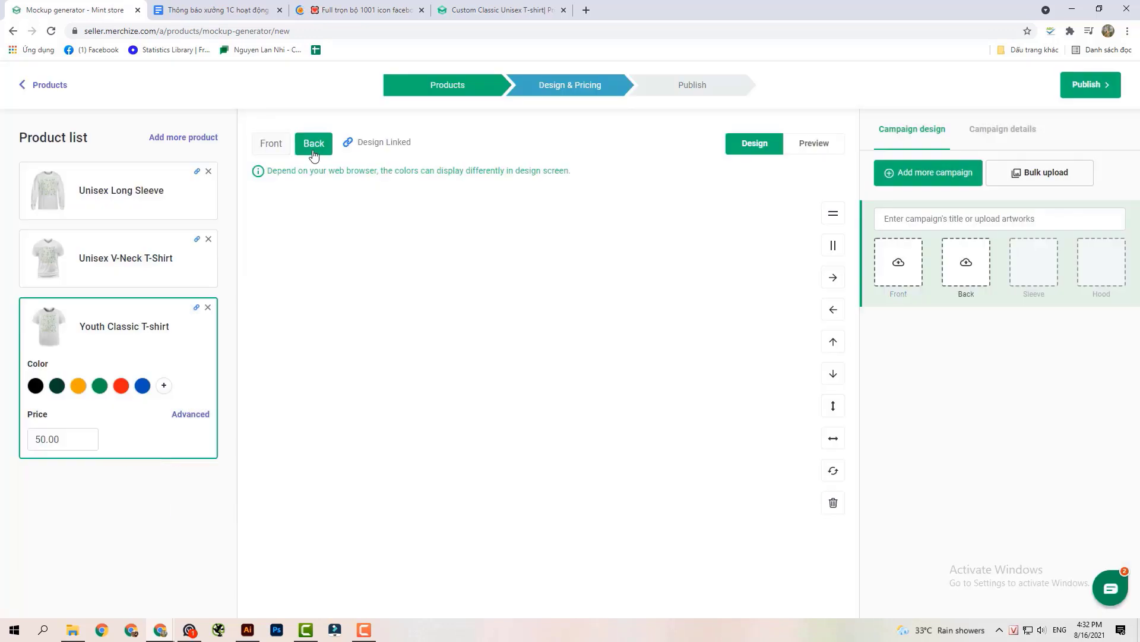
- Return to the shirt front and add a second campaign slot
click(271, 142)
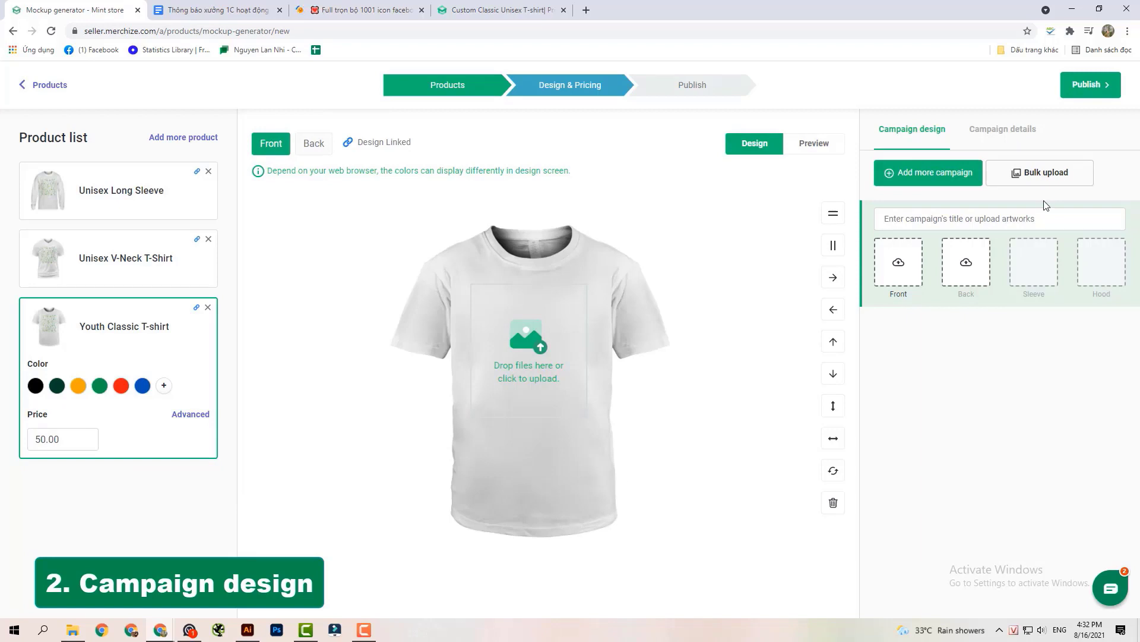
click(928, 173)
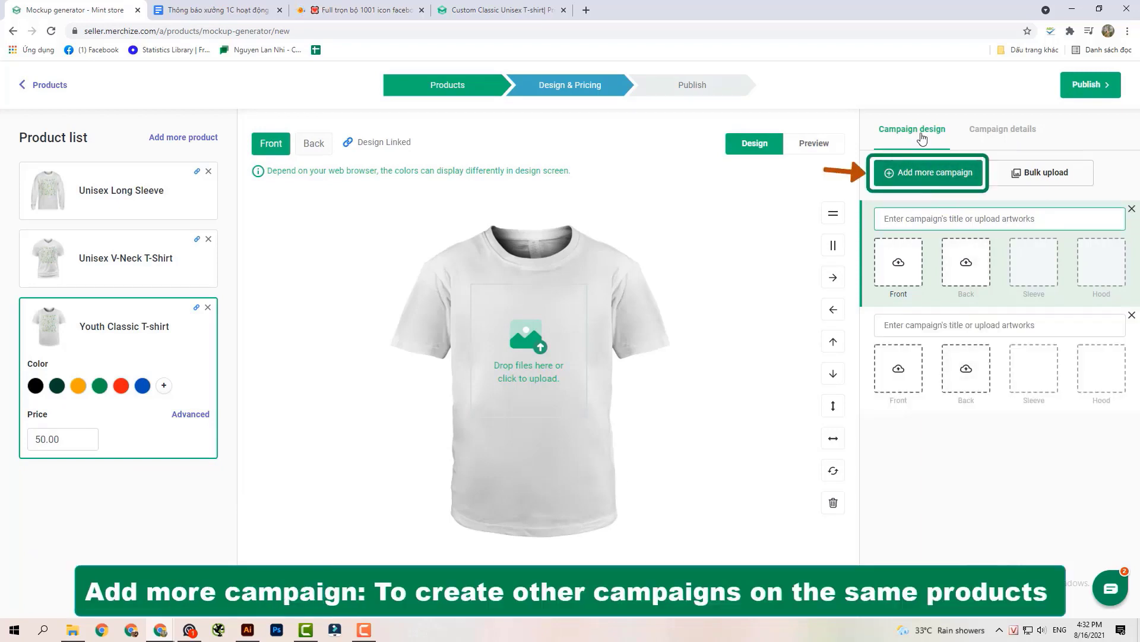
click(927, 172)
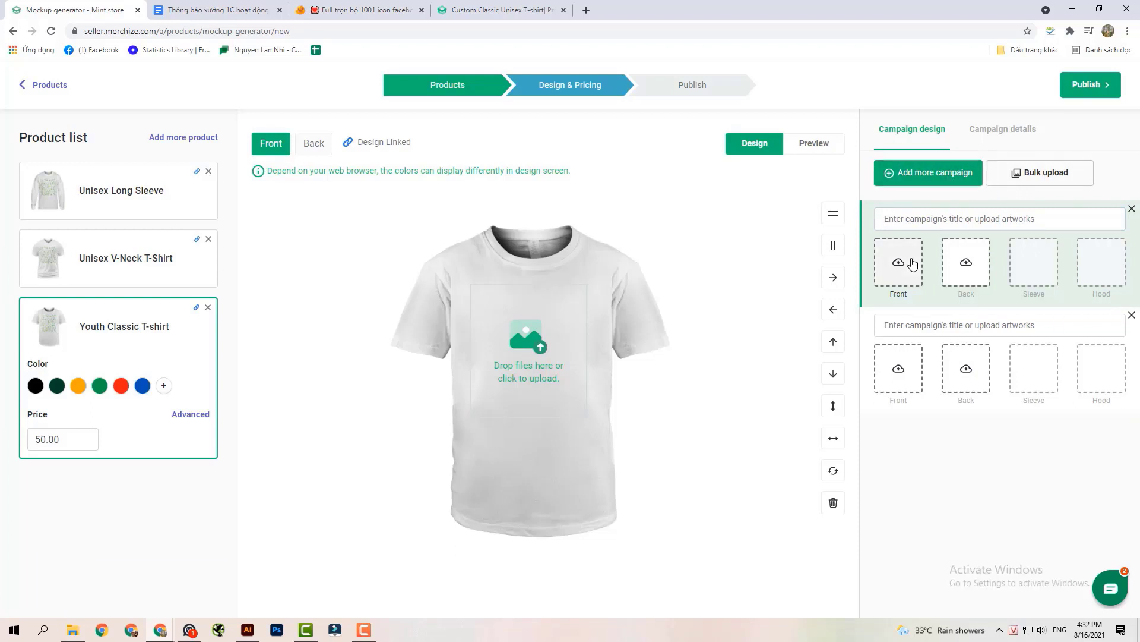
- Upload merchize_front to the first campaign's front, then start the Back upload
click(897, 263)
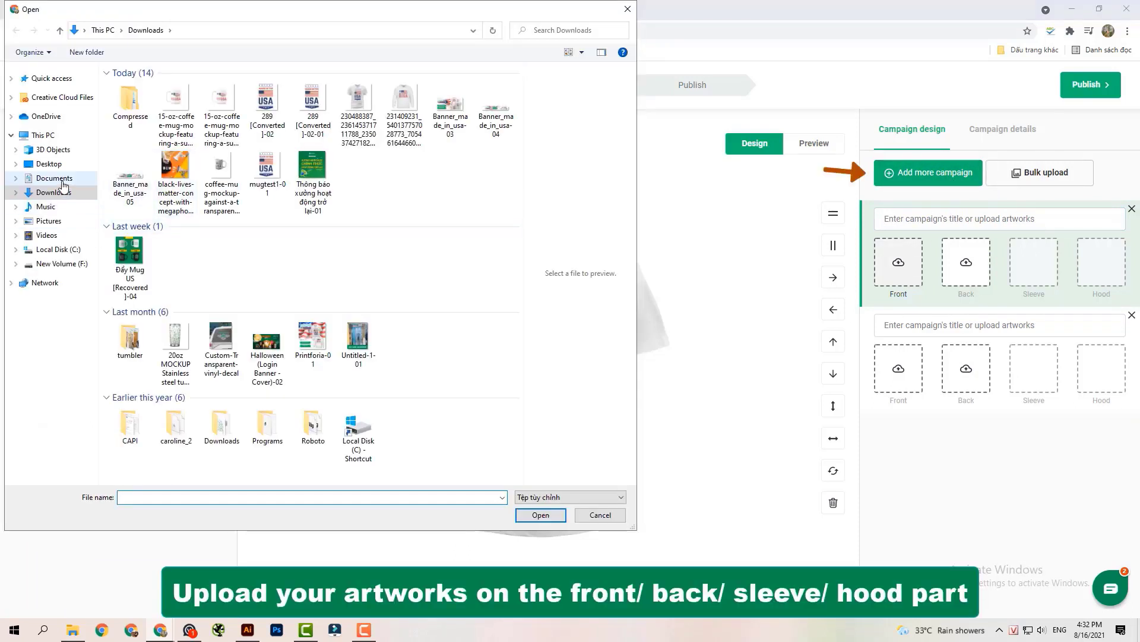
click(54, 178)
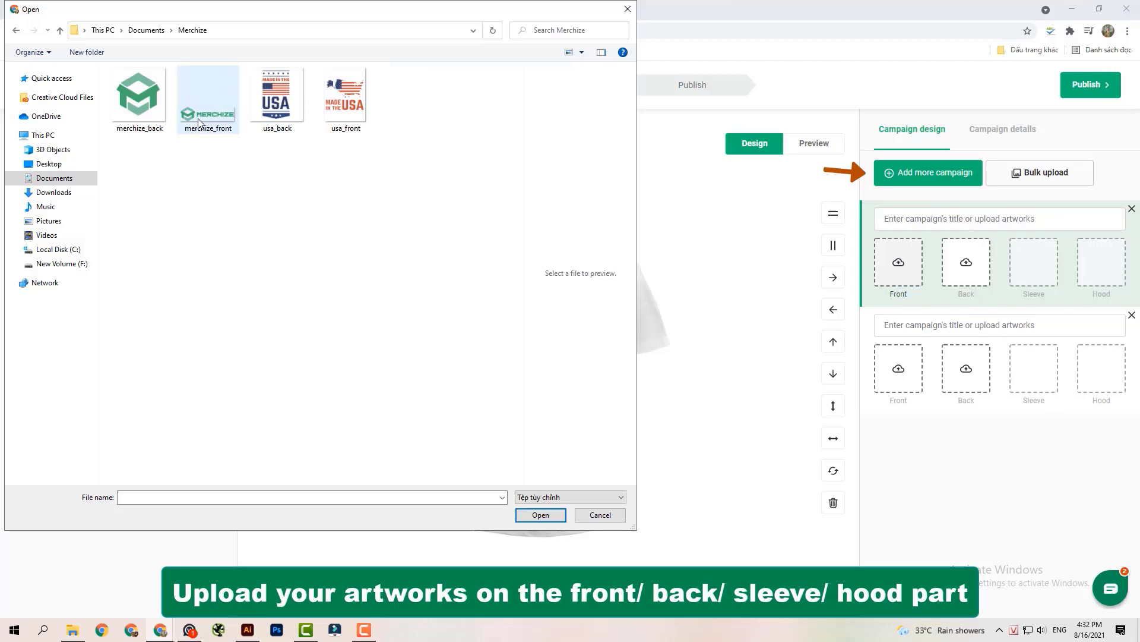
click(540, 515)
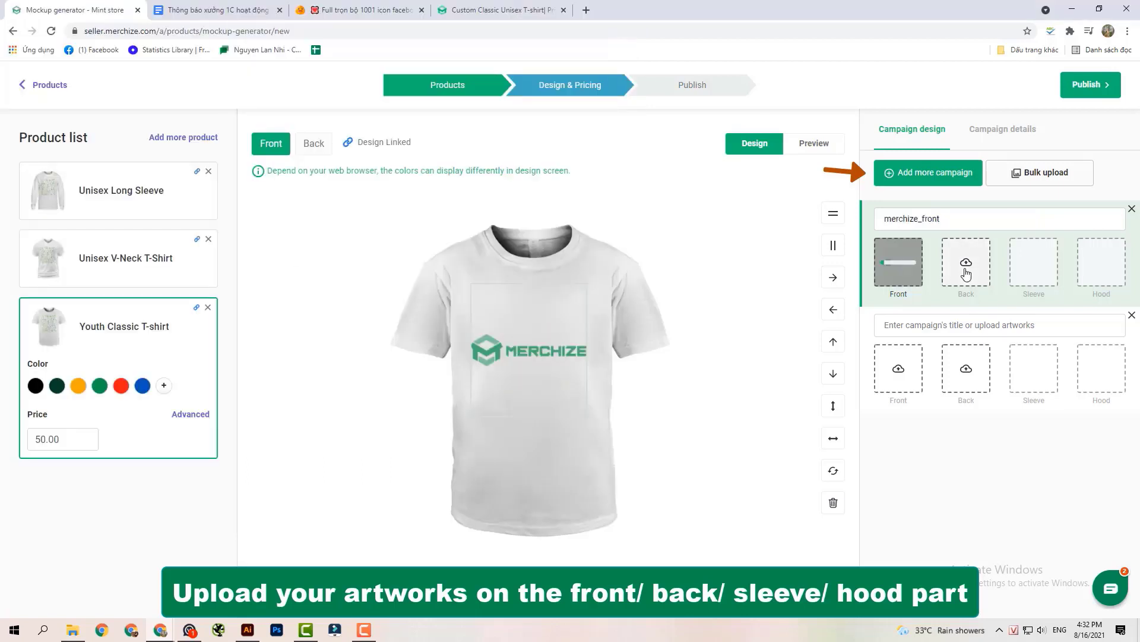
click(897, 262)
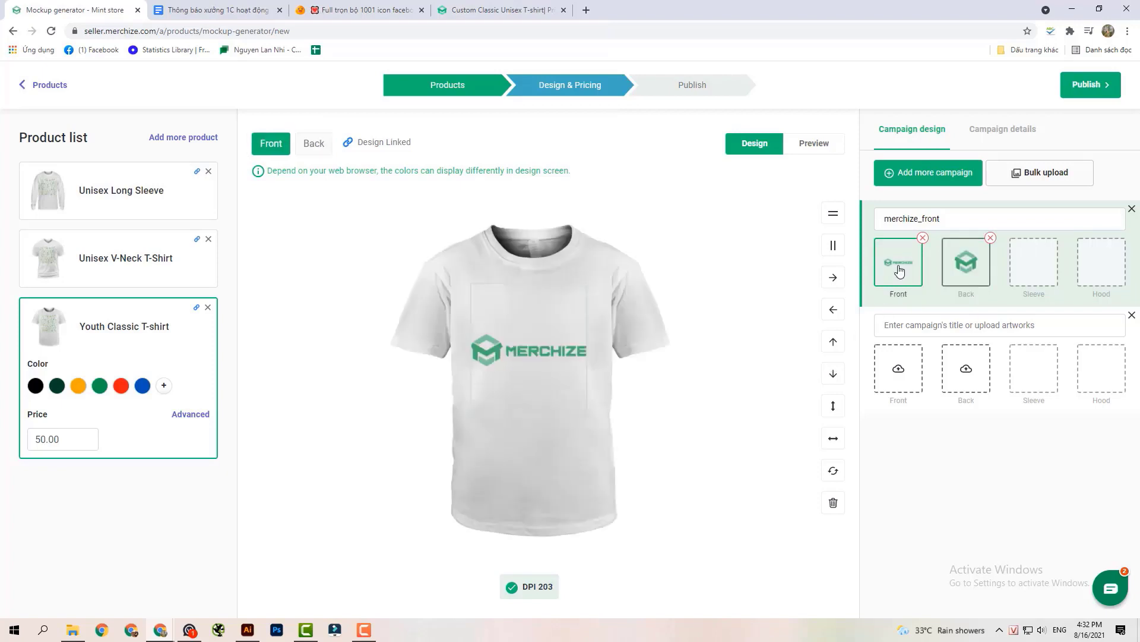
- Try moving the front logo toward the collar, then resize the back emblem
click(528, 350)
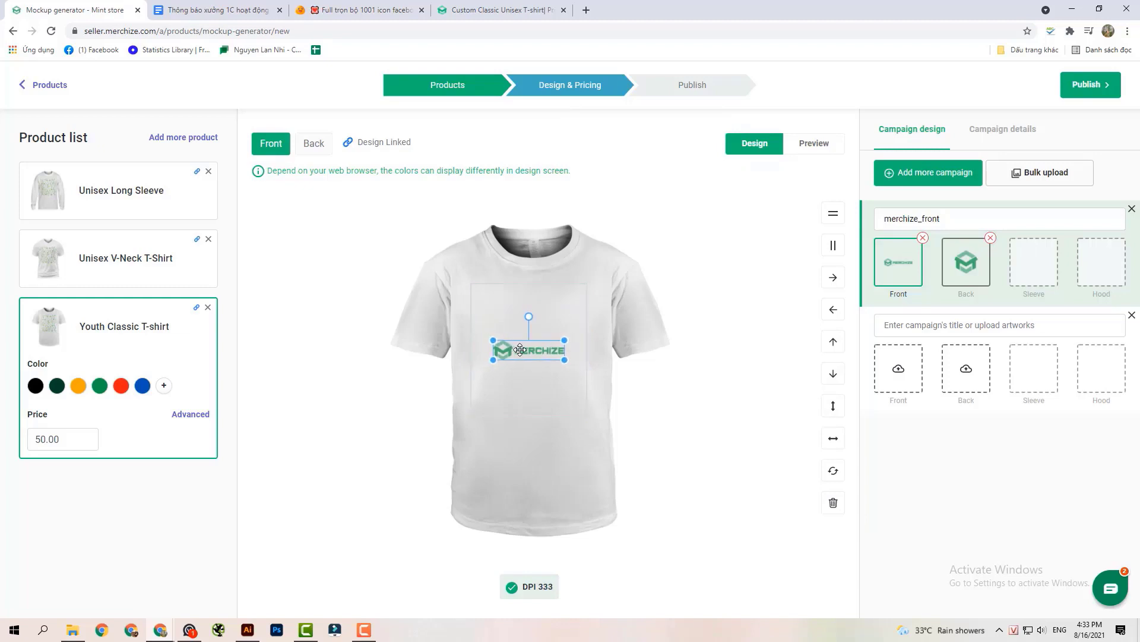
drag(521, 350, 557, 297)
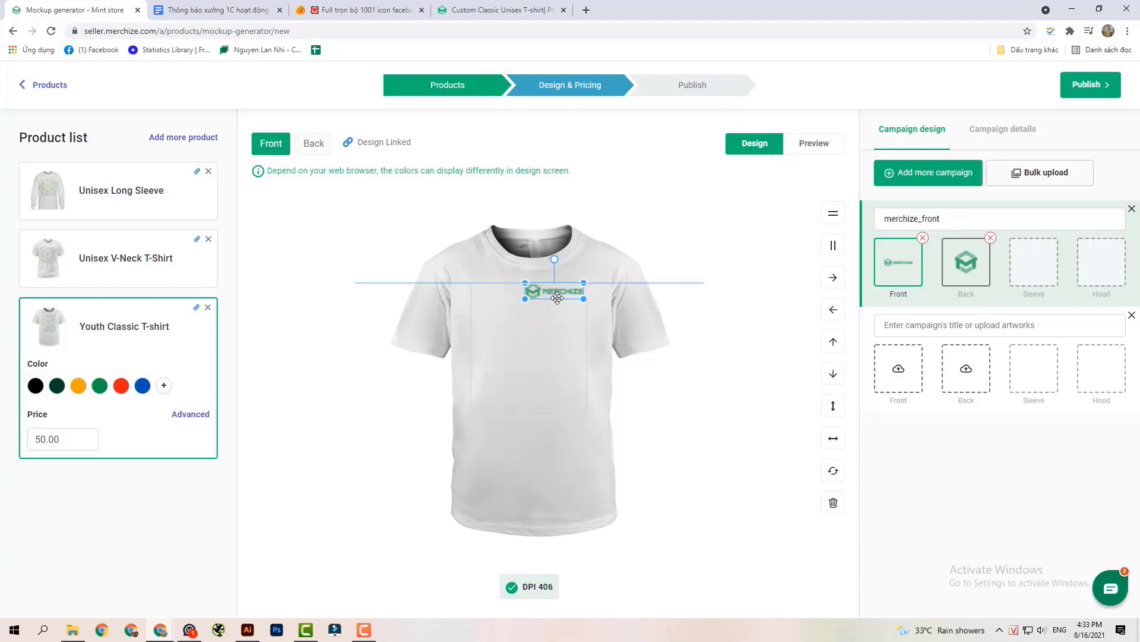
drag(555, 291, 543, 349)
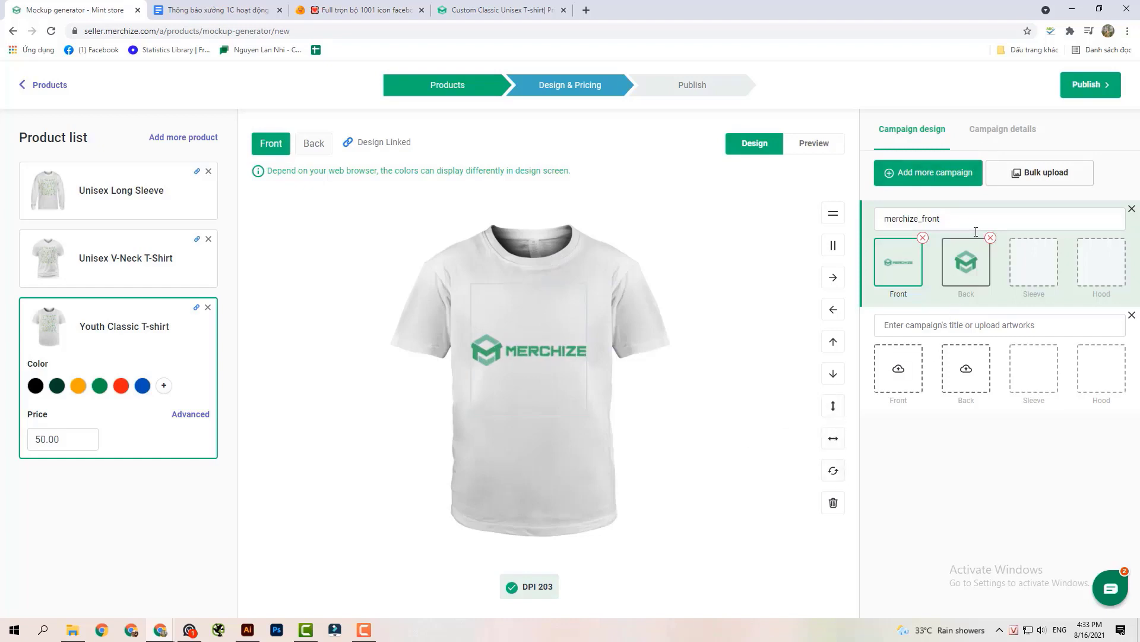
click(313, 143)
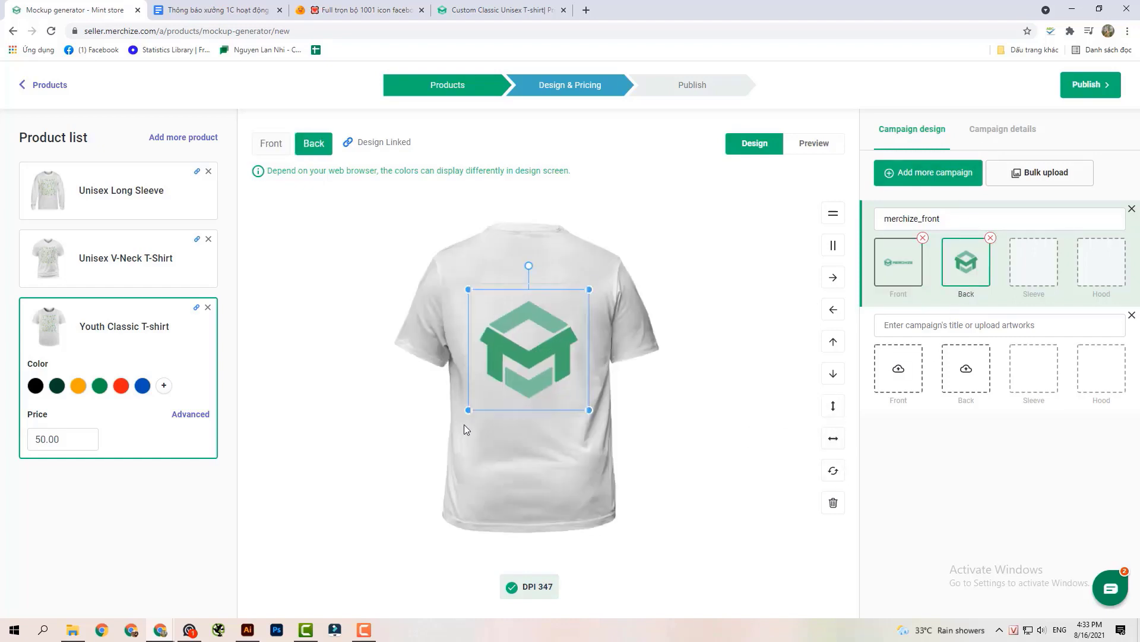
drag(469, 409, 458, 421)
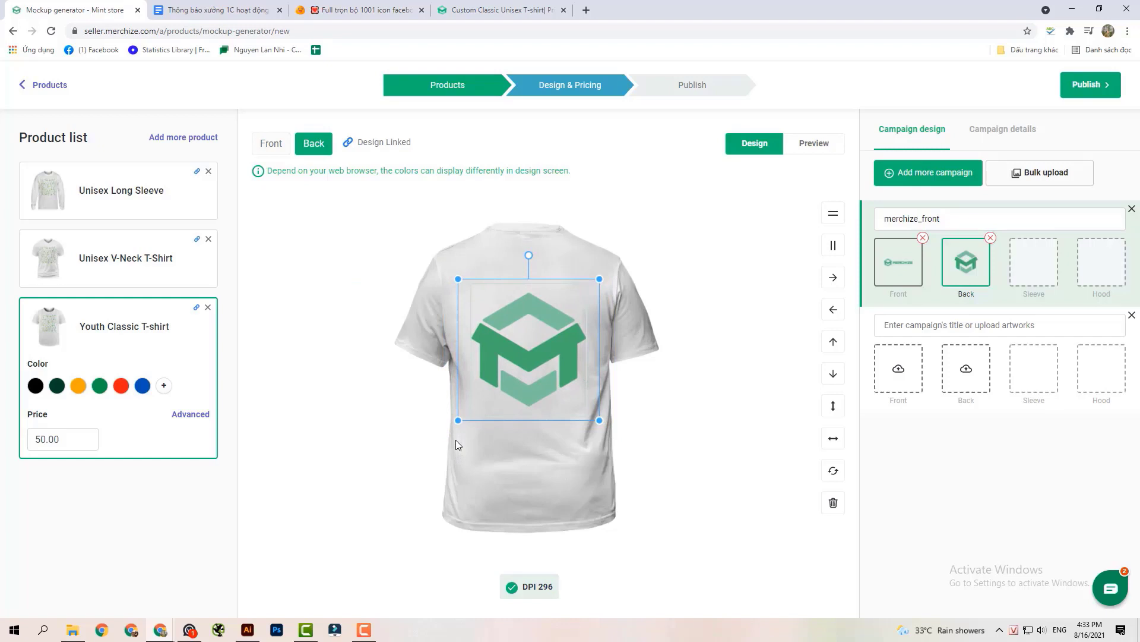
click(833, 440)
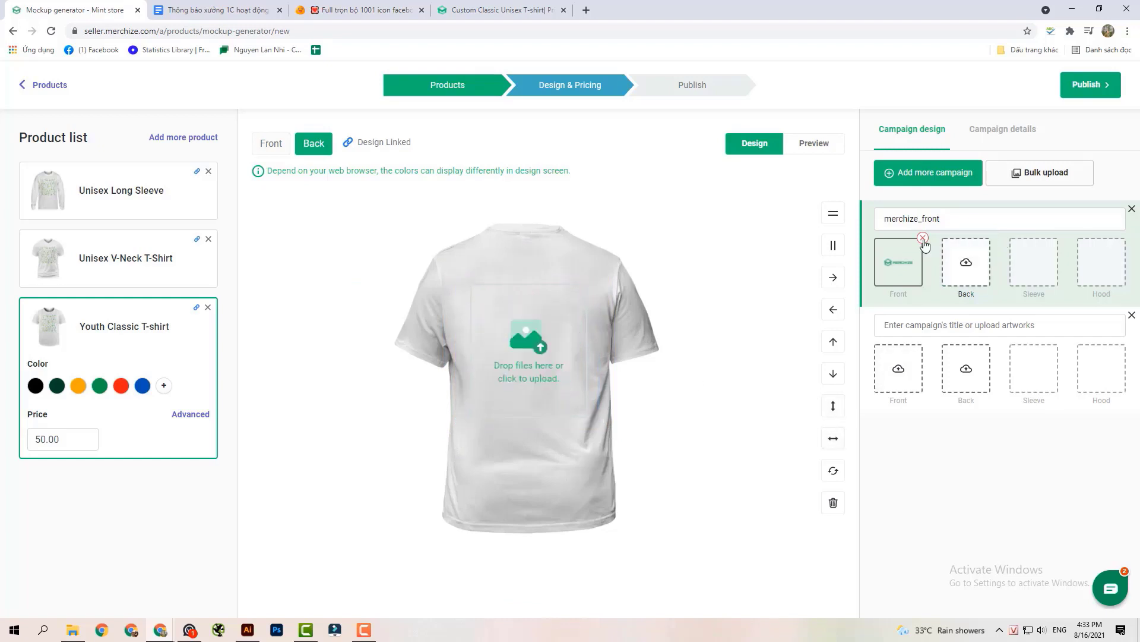
- Remove the front artwork and choose Multi-sided in bulk upload after previewing Single-sided
click(1039, 173)
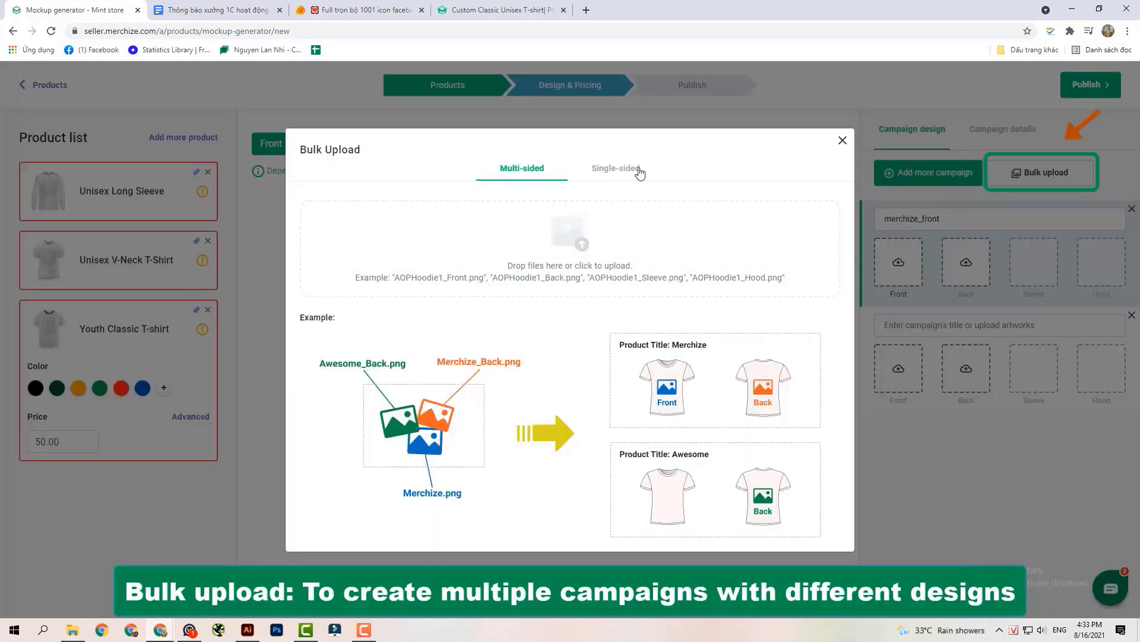
click(615, 168)
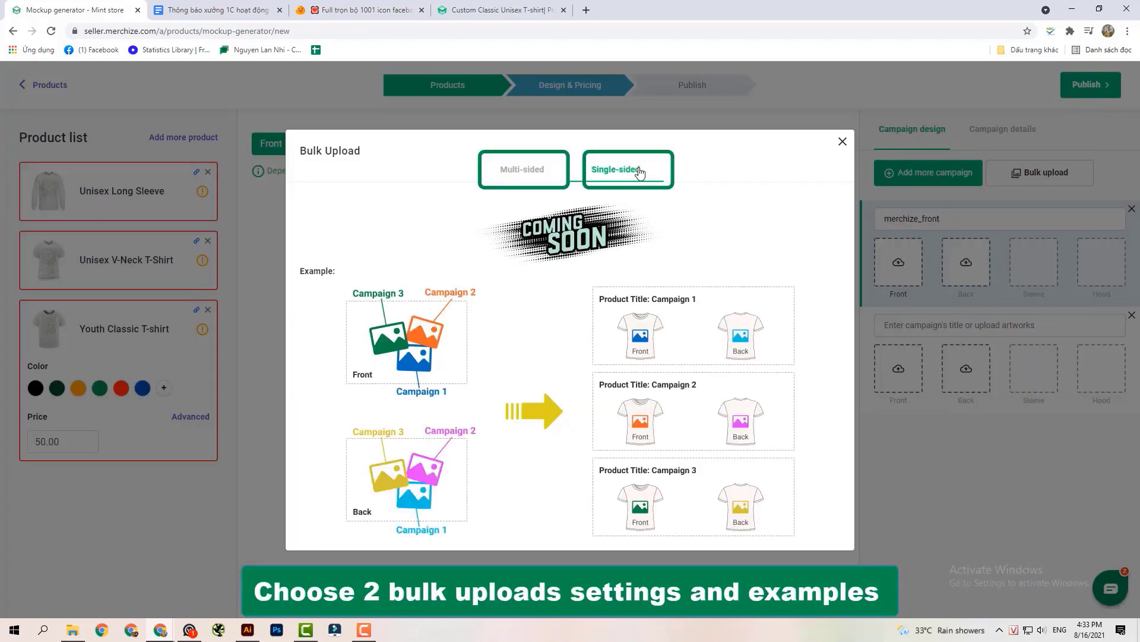
click(522, 168)
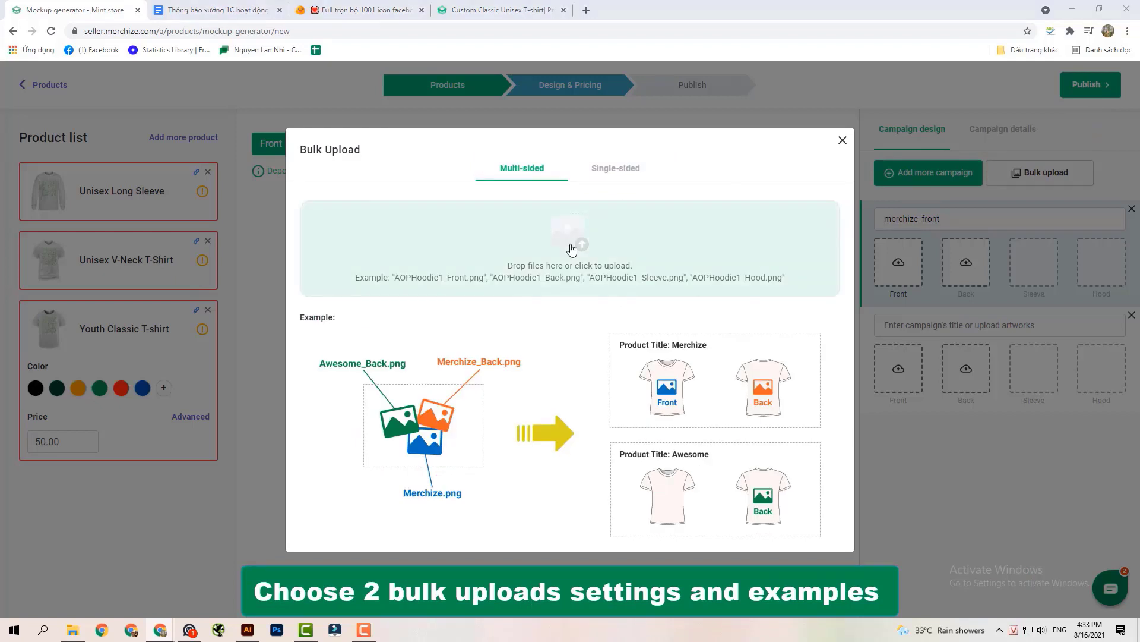
- Bulk-upload merchize_back, merchize_front, usa_back and usa_front, then view usa's back design
click(570, 247)
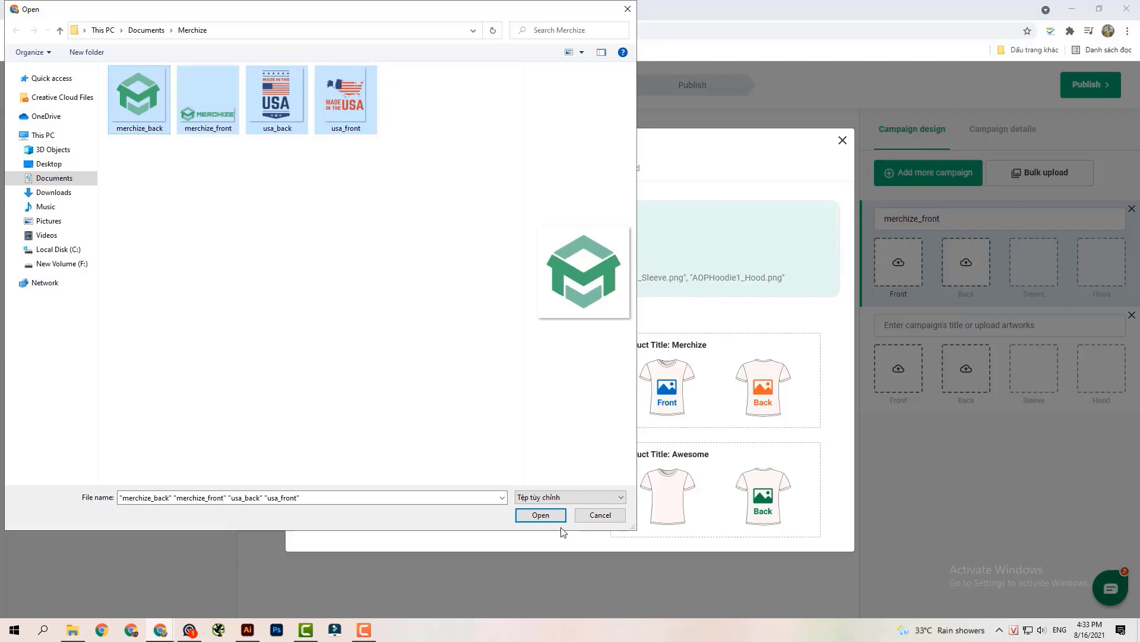
click(540, 515)
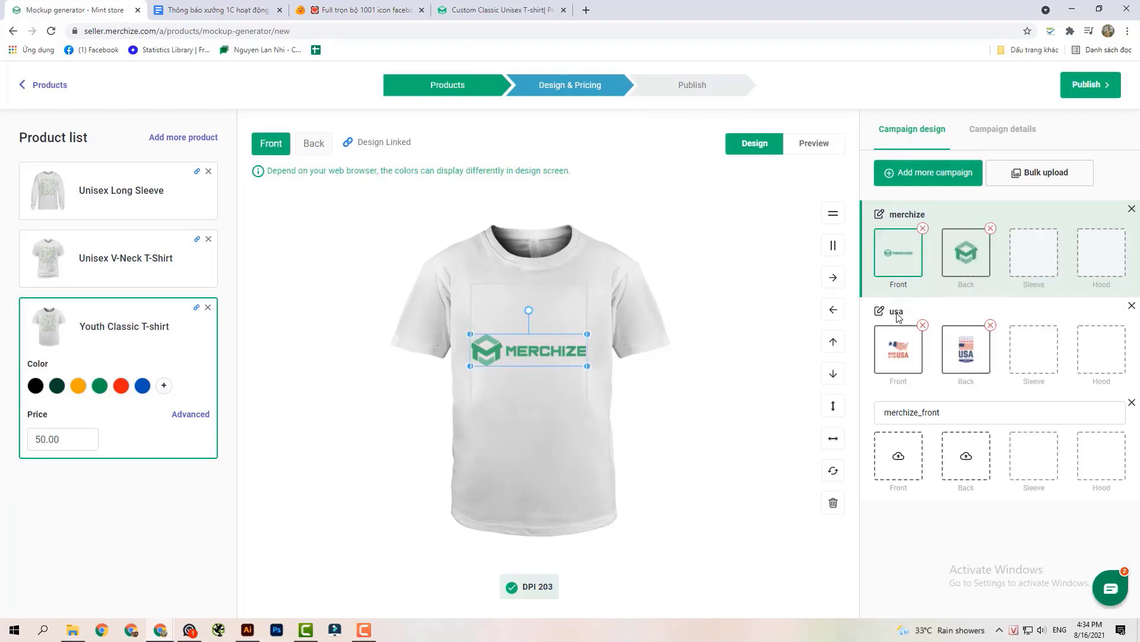
click(897, 353)
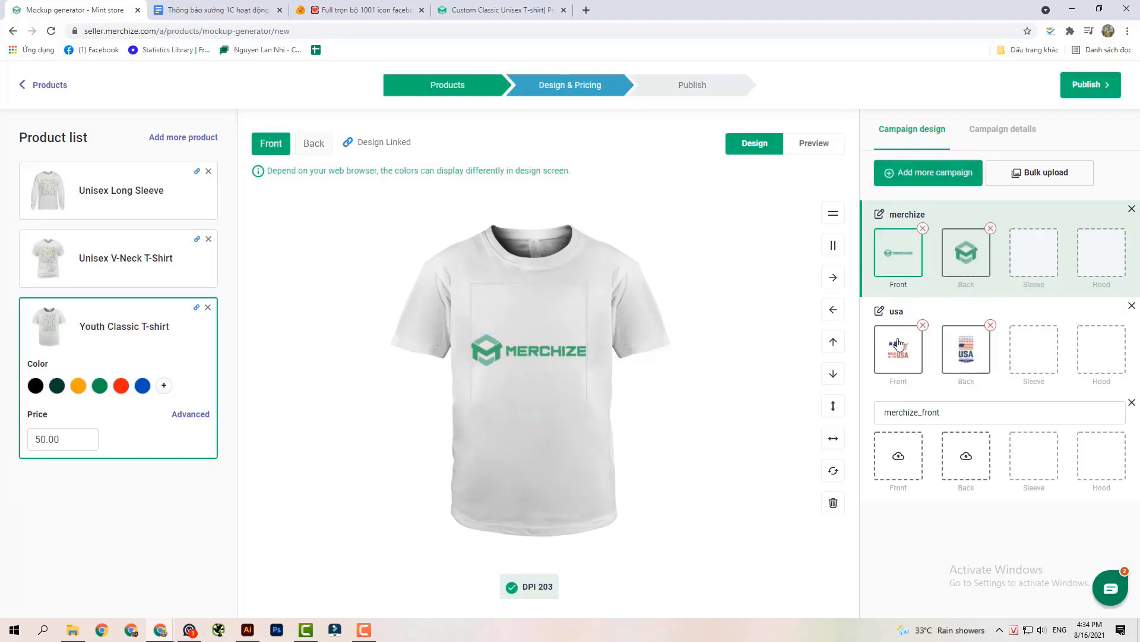
click(897, 351)
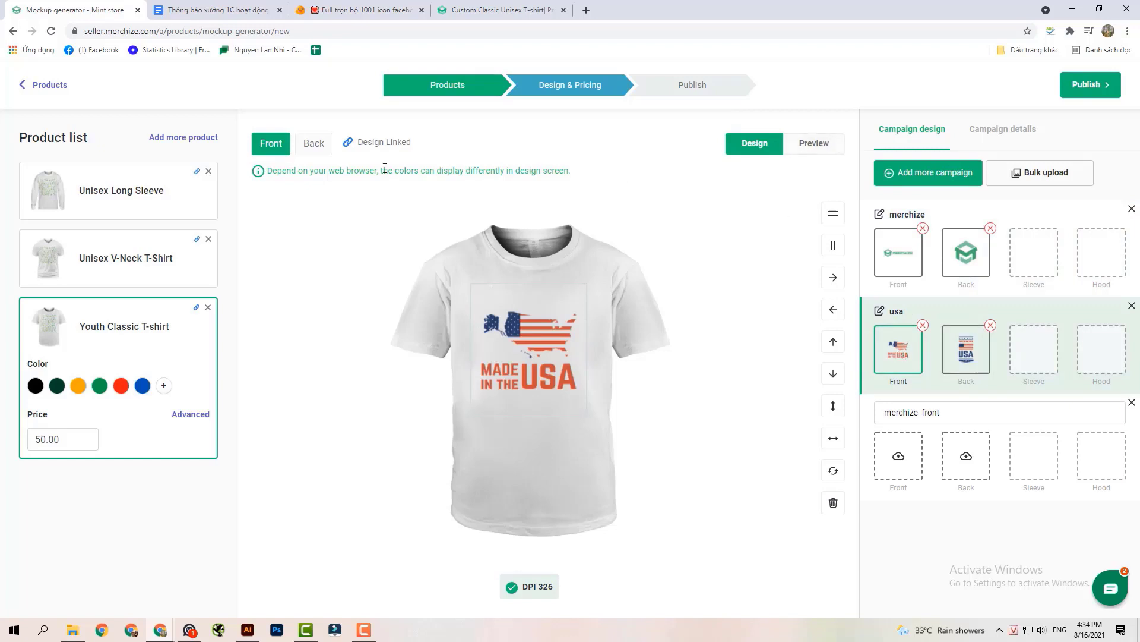
click(313, 142)
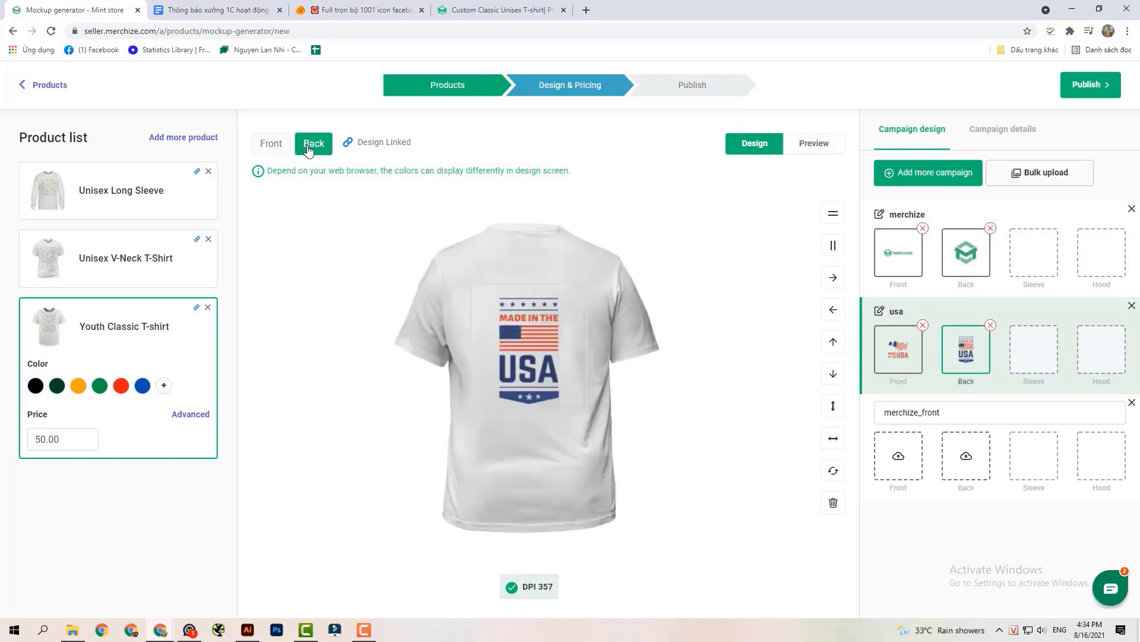
click(813, 143)
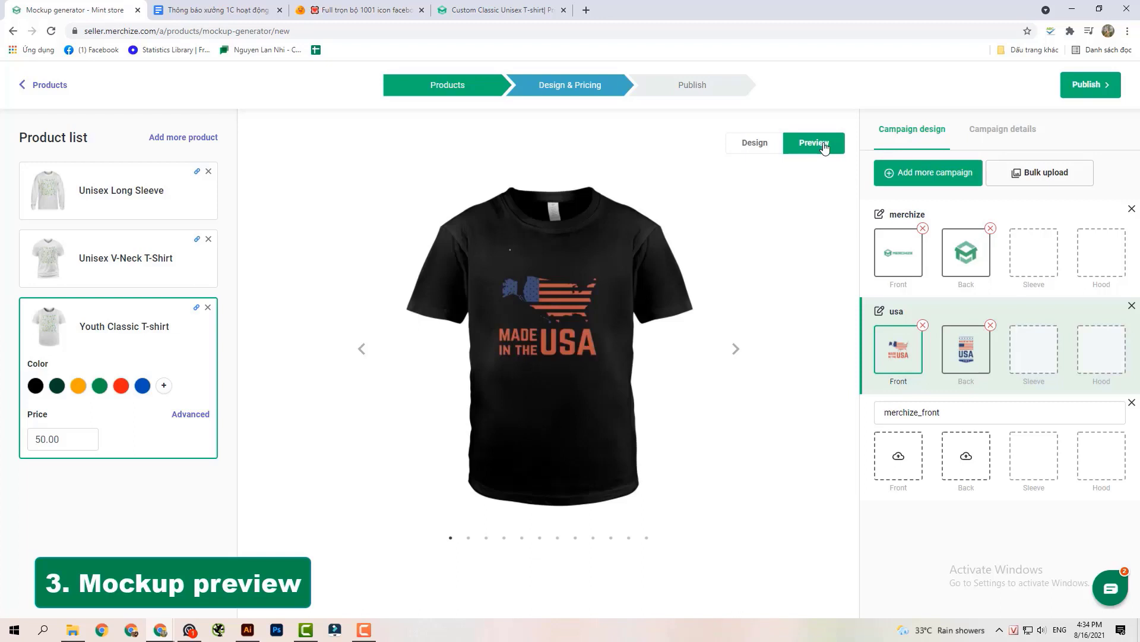
click(503, 538)
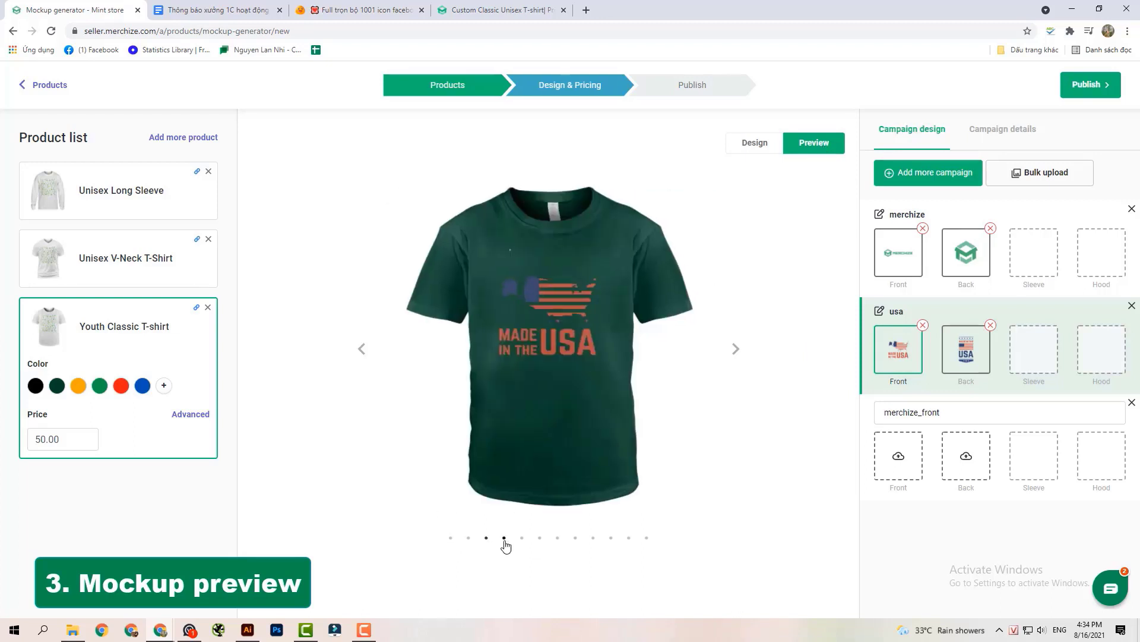
click(522, 537)
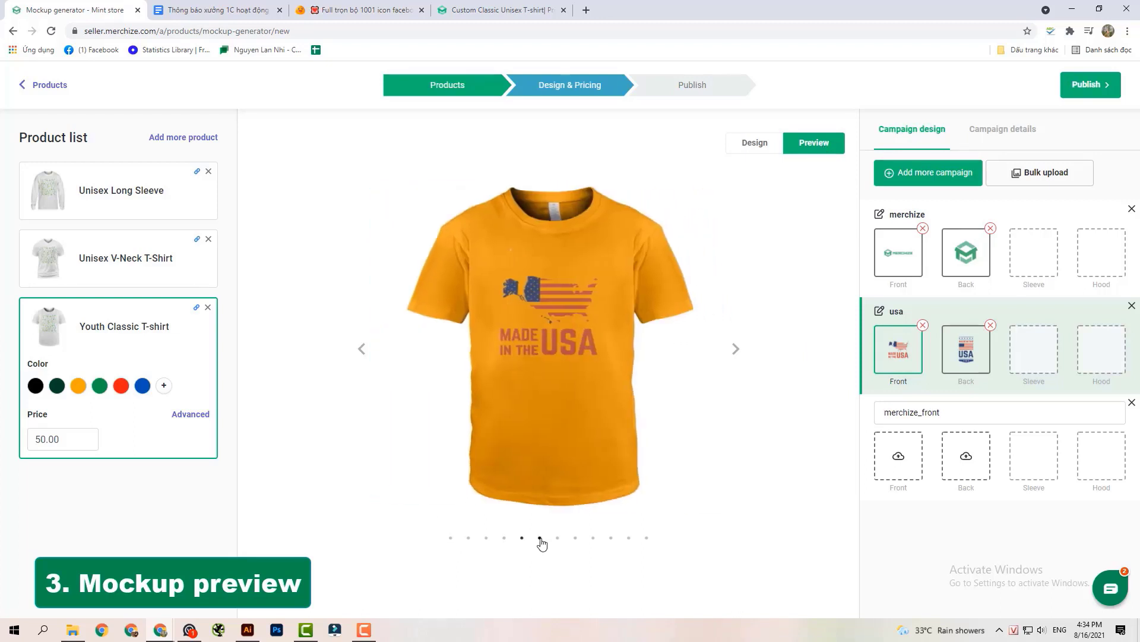
click(576, 537)
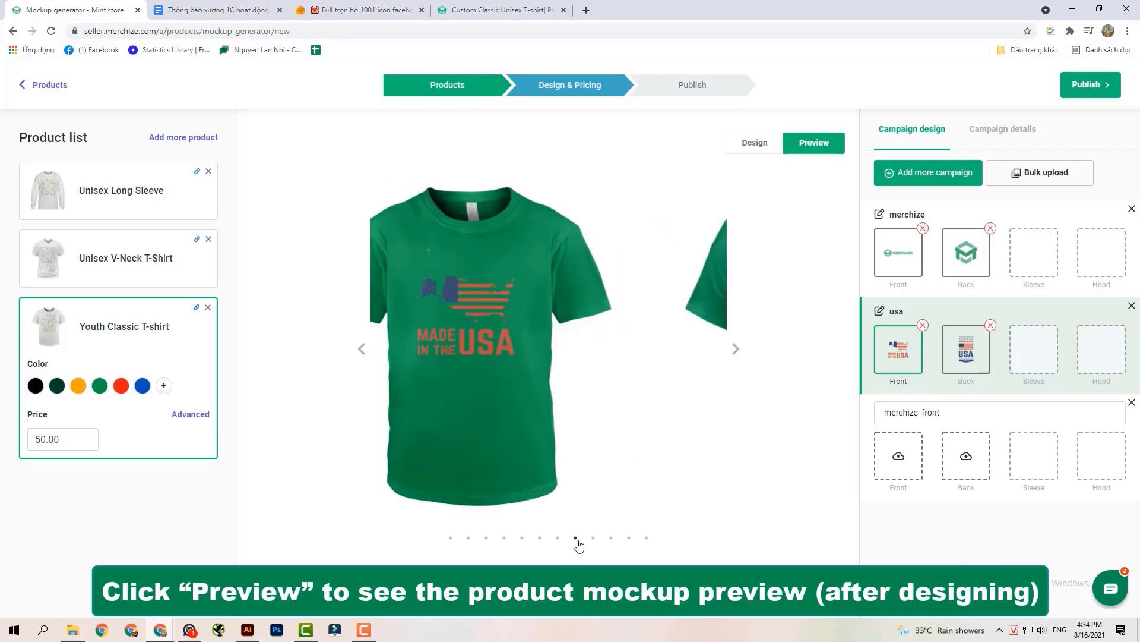
click(628, 538)
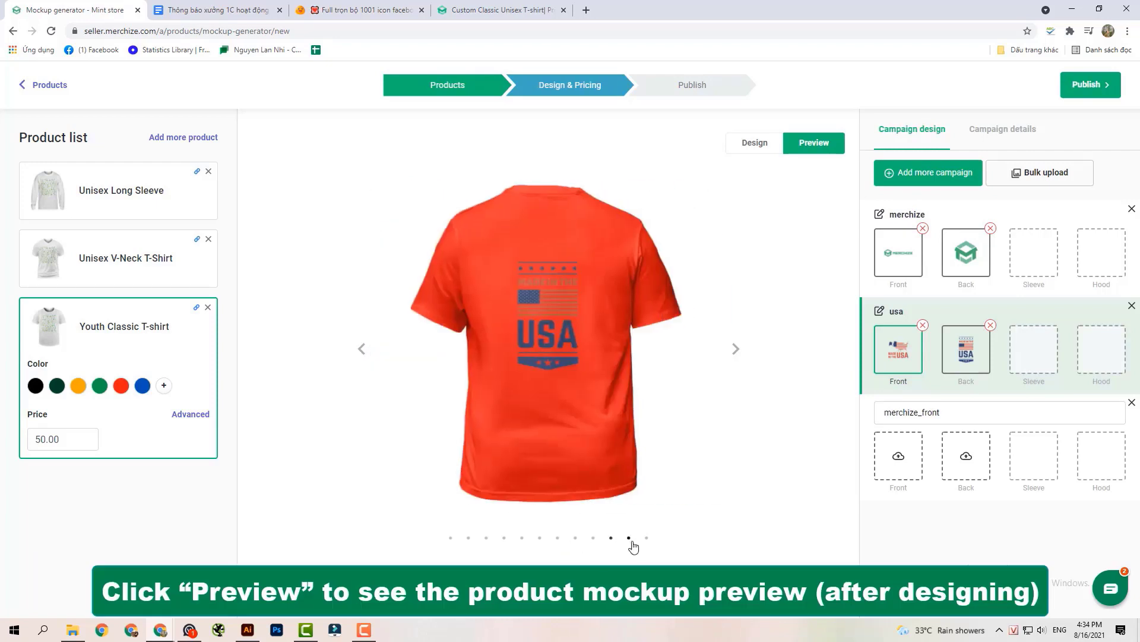
click(755, 142)
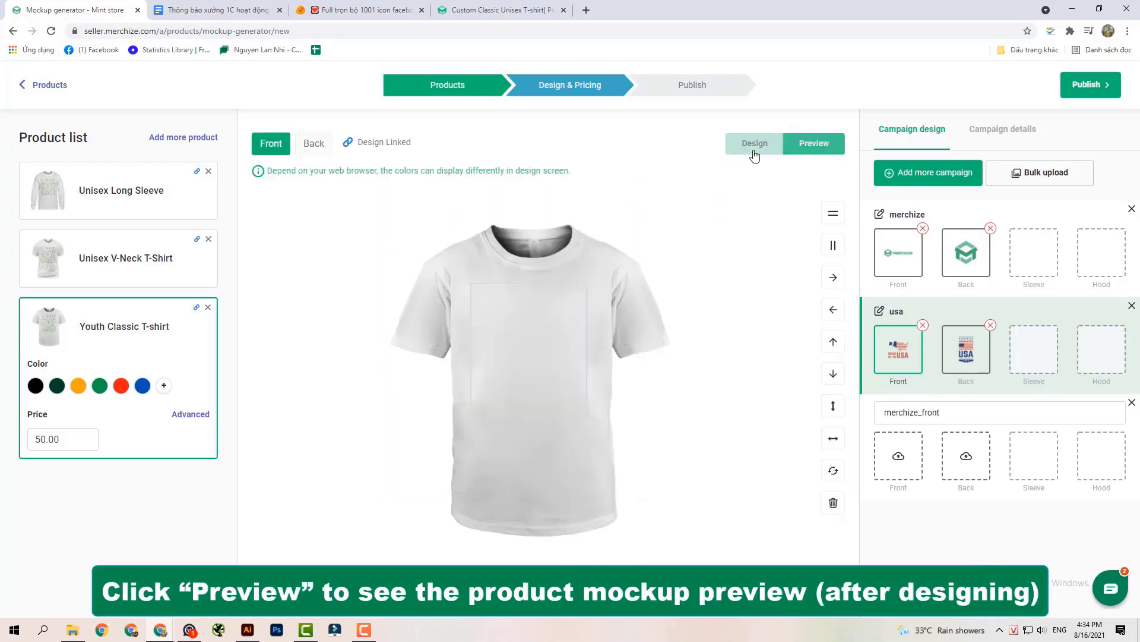
- Enter merchize's description starting 'Custom youth t-shirts are made to suit the child's active lifestyle.'
click(898, 254)
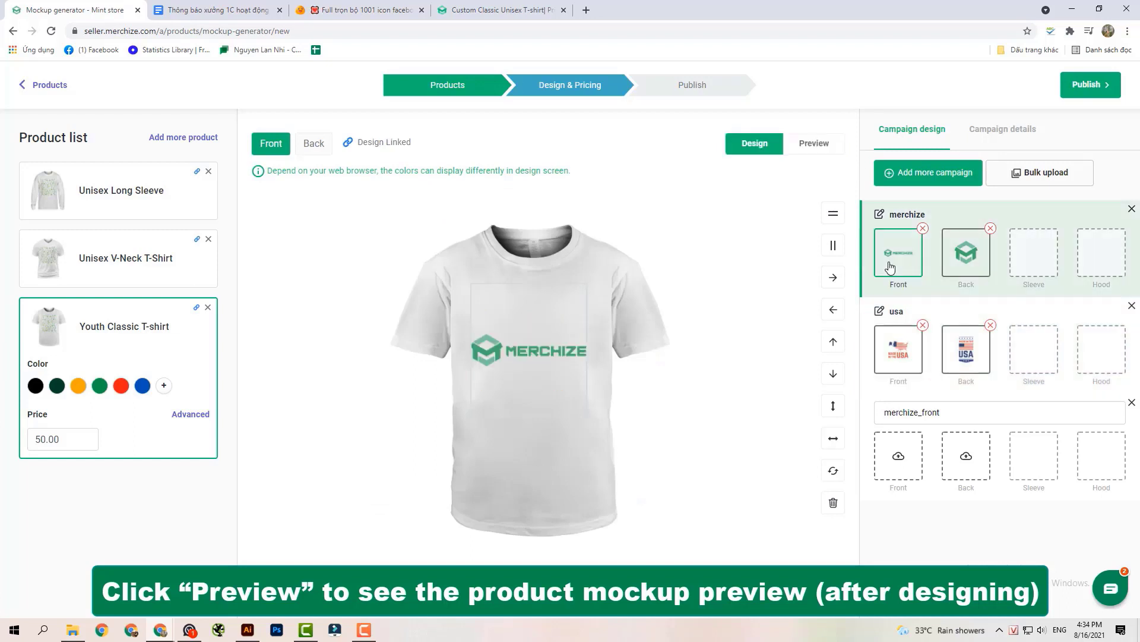
click(1002, 129)
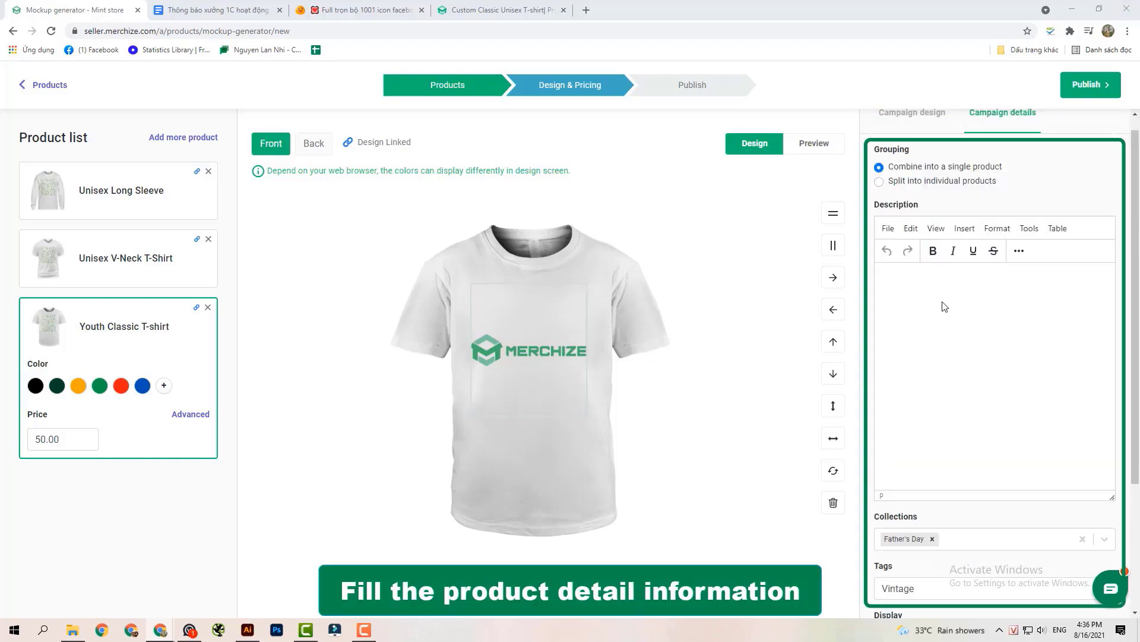
text(Custom youth t-shirts are made to suit the child's active lifestyle.)
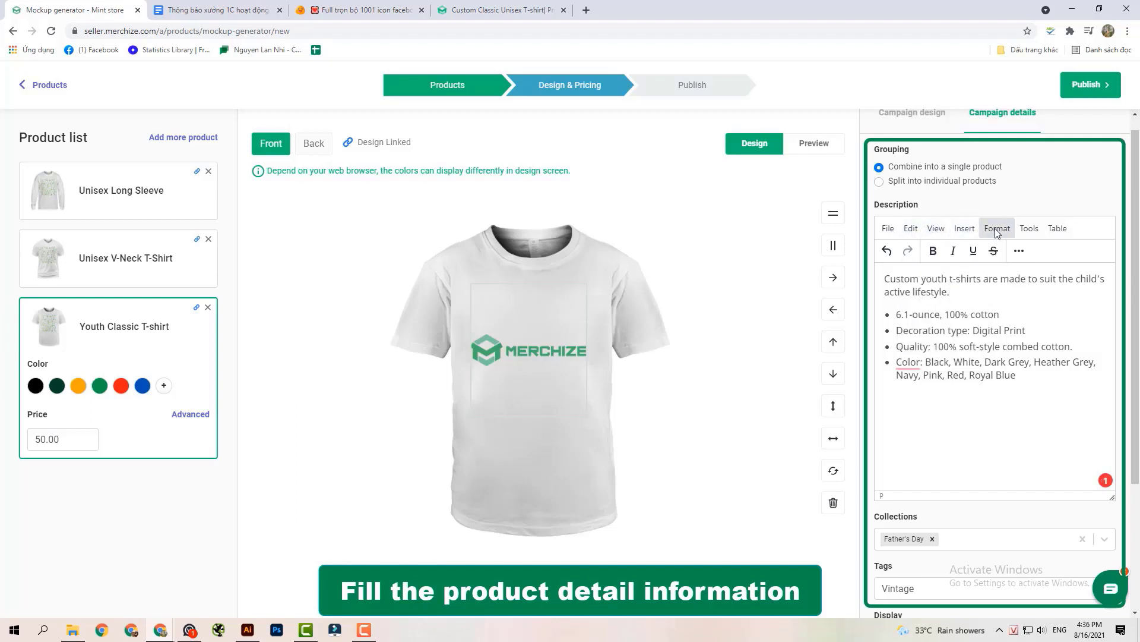
click(997, 228)
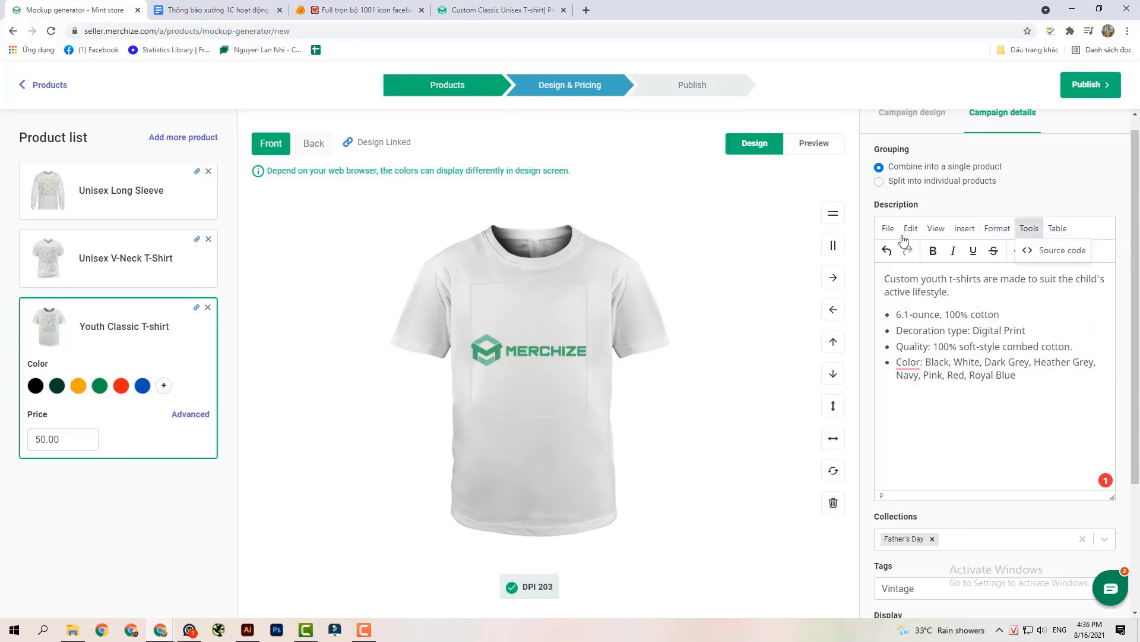
- Set Collections to Father's Day, add the Vintage tag and tick Add to homepage
click(1101, 377)
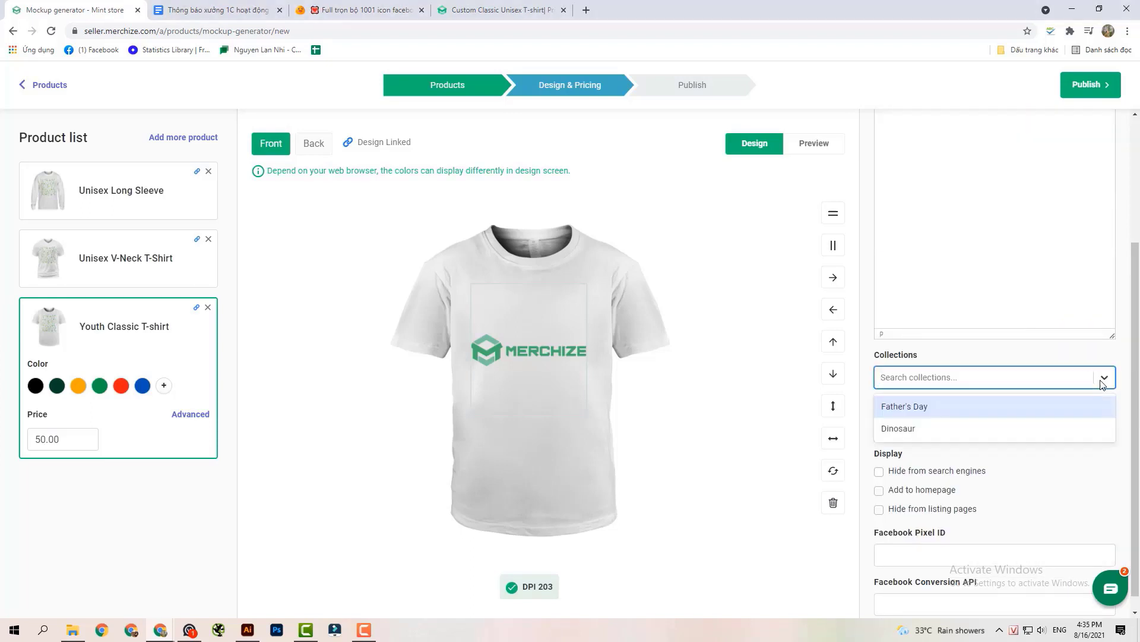
click(905, 406)
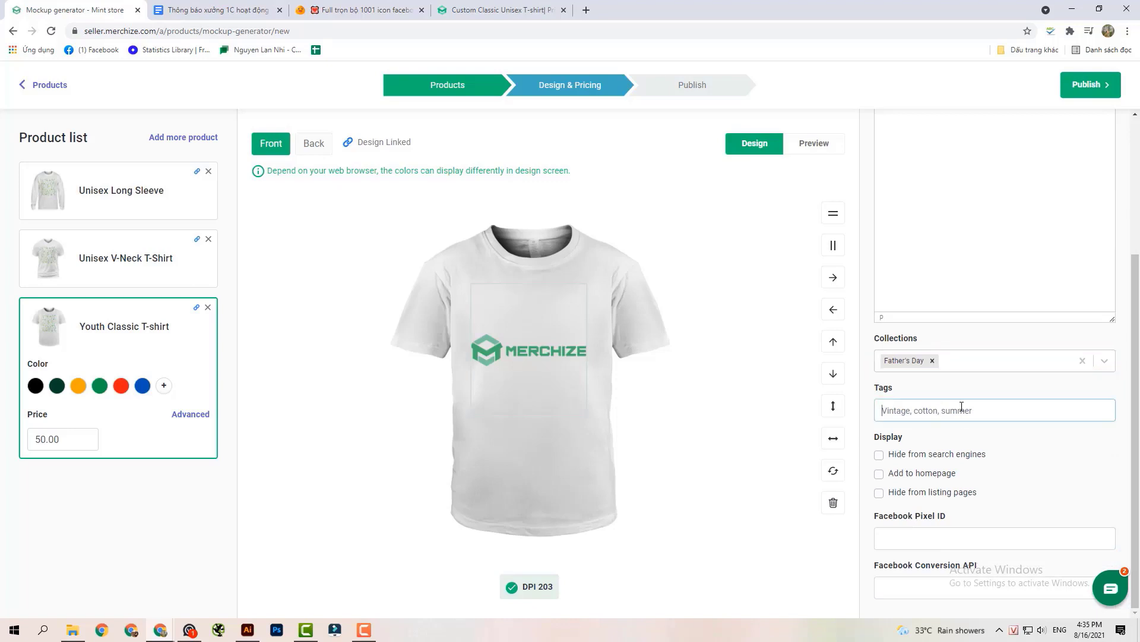
text(Vinato)
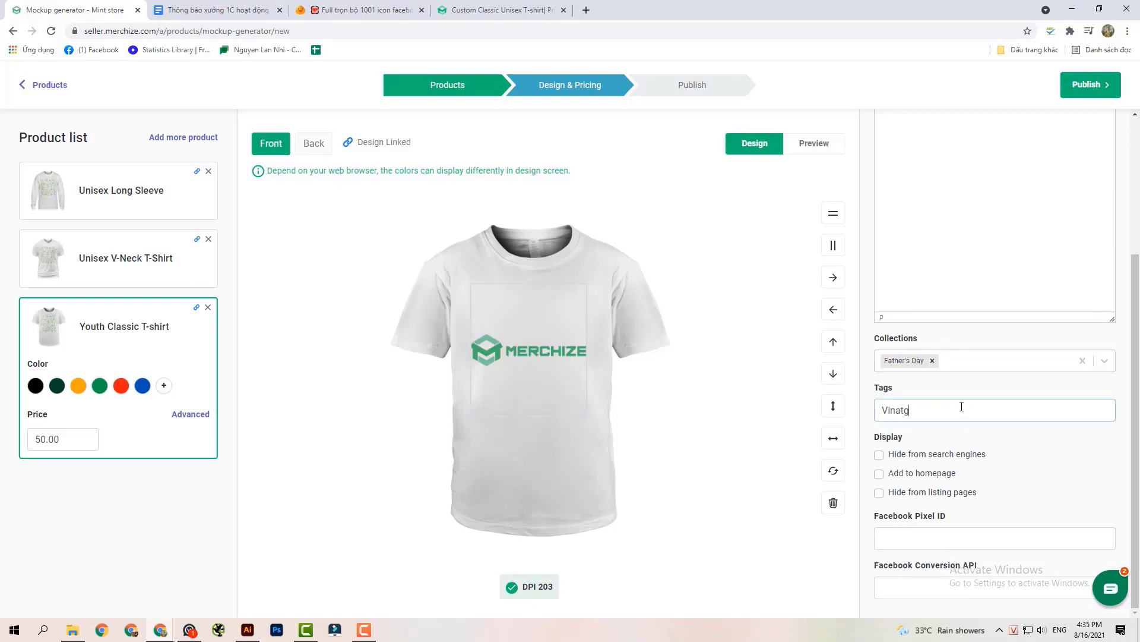
text(Vintage)
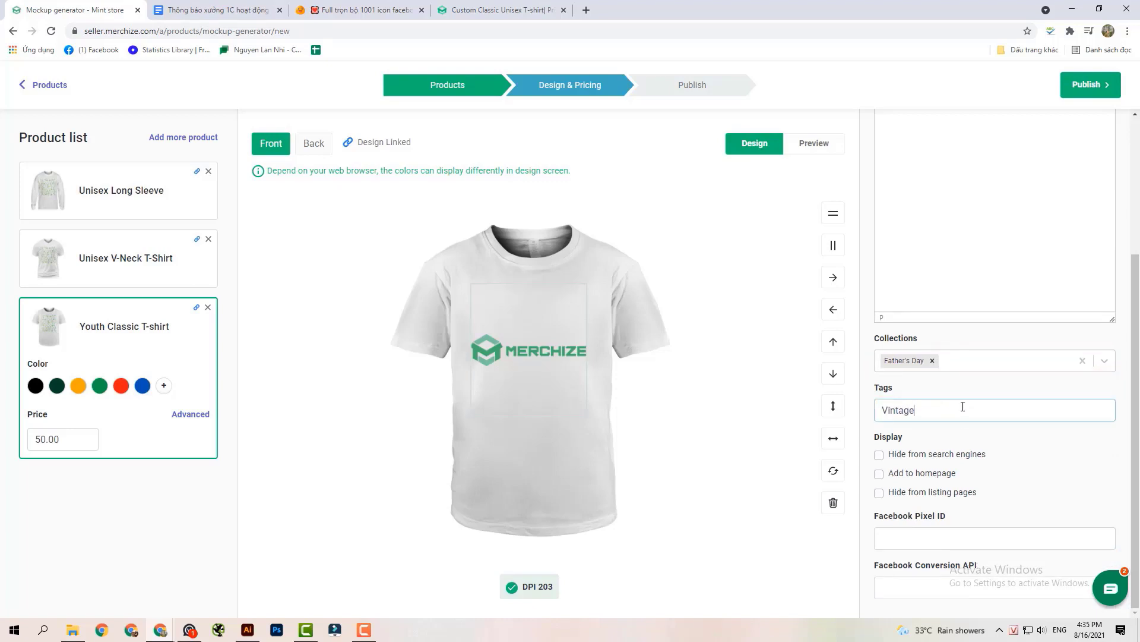
click(878, 472)
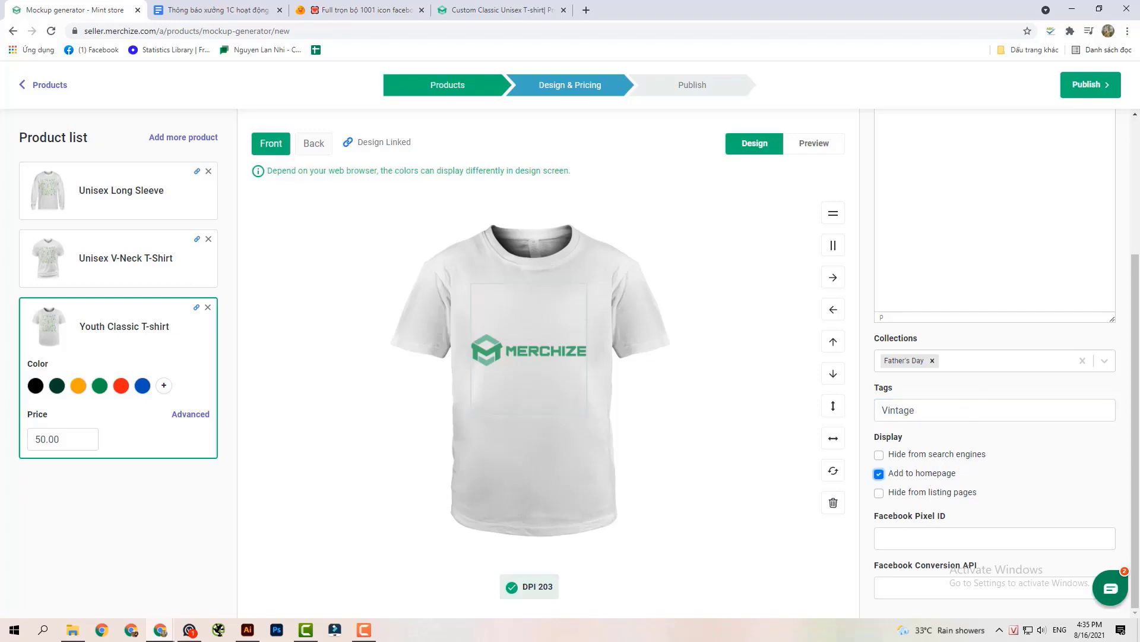
click(1002, 129)
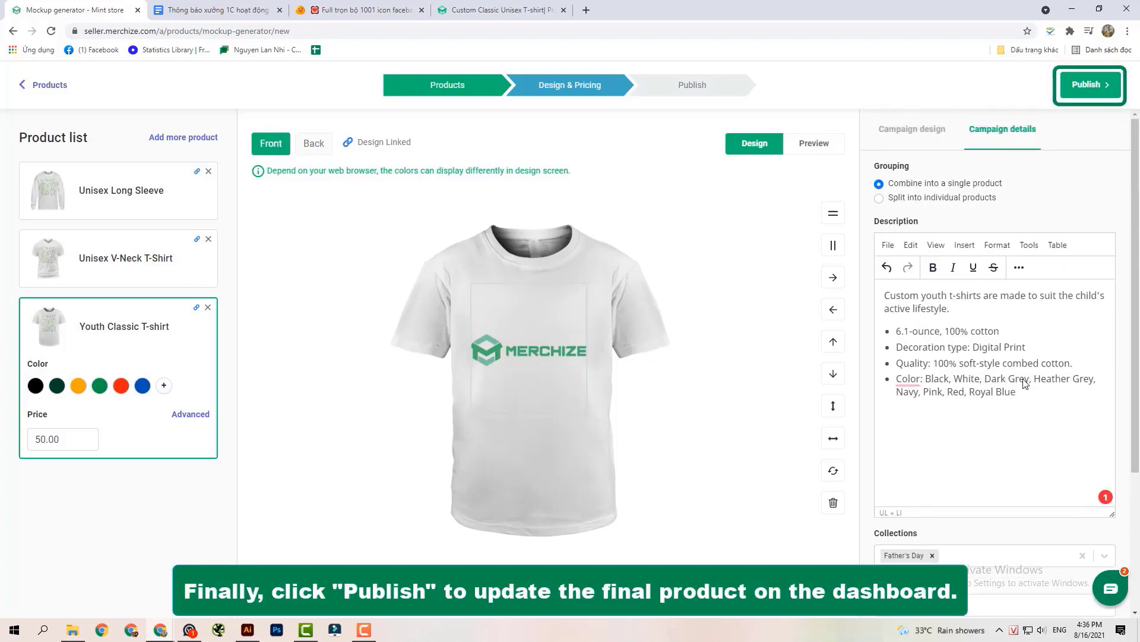
- Publish the merchize and usa campaigns and view them in the products list
click(1089, 84)
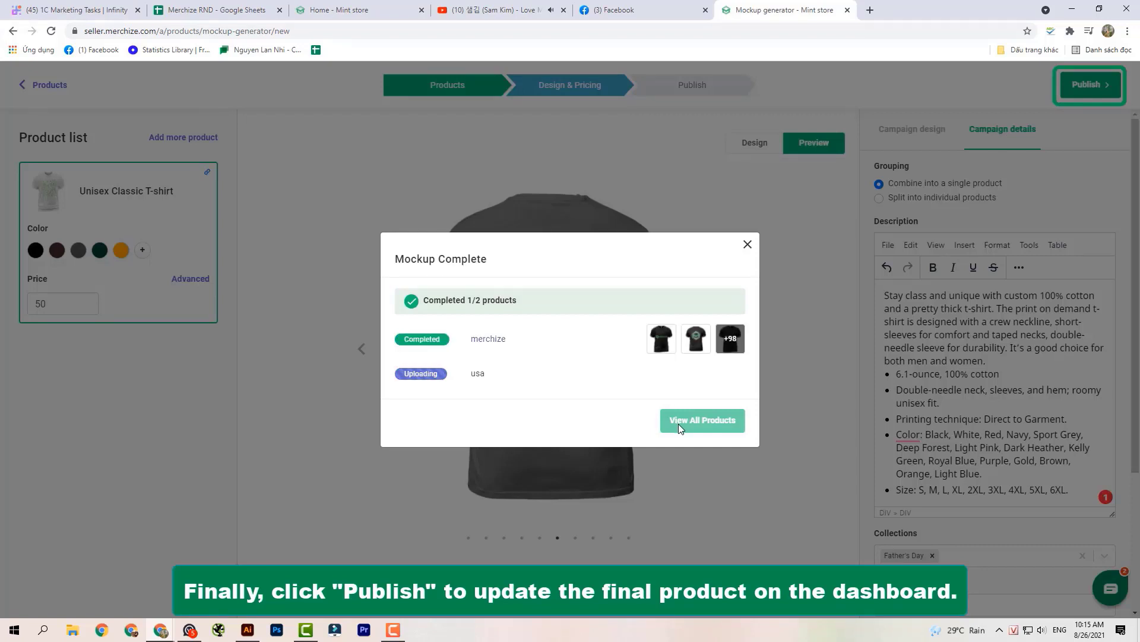
click(701, 420)
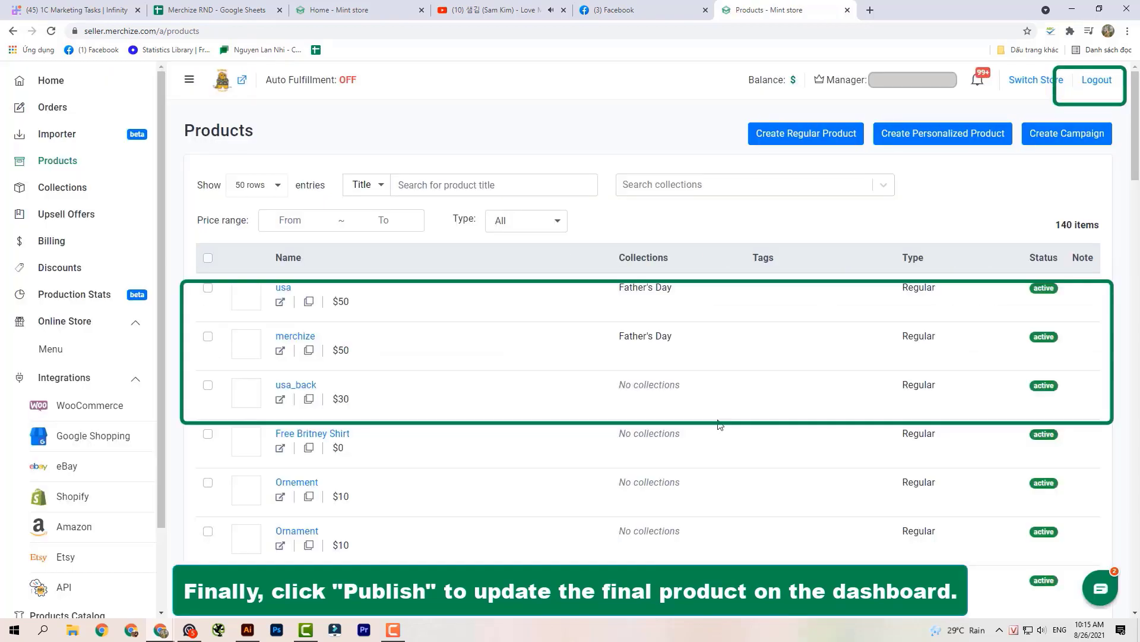